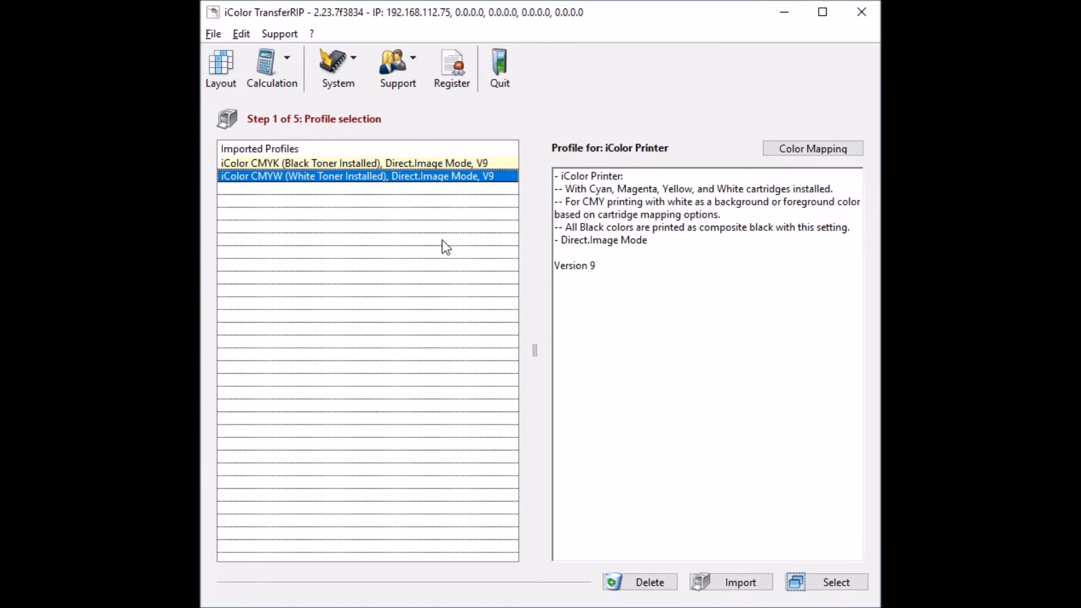
mouse_move(437, 184)
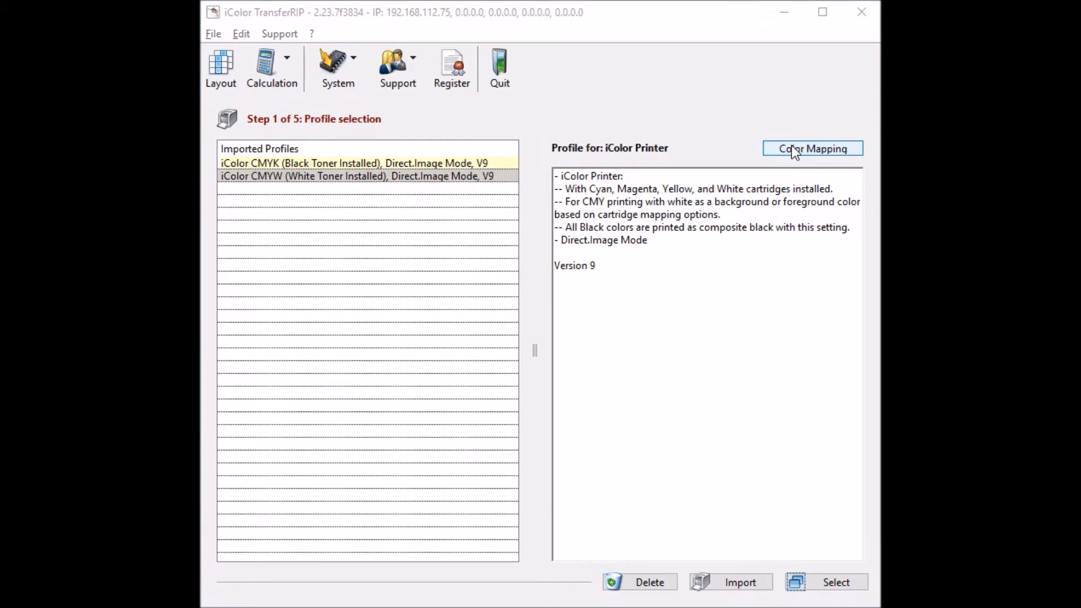
Save the 'B' Configuration color mapping for the CMYW white-toner profile.
left_click(812, 148)
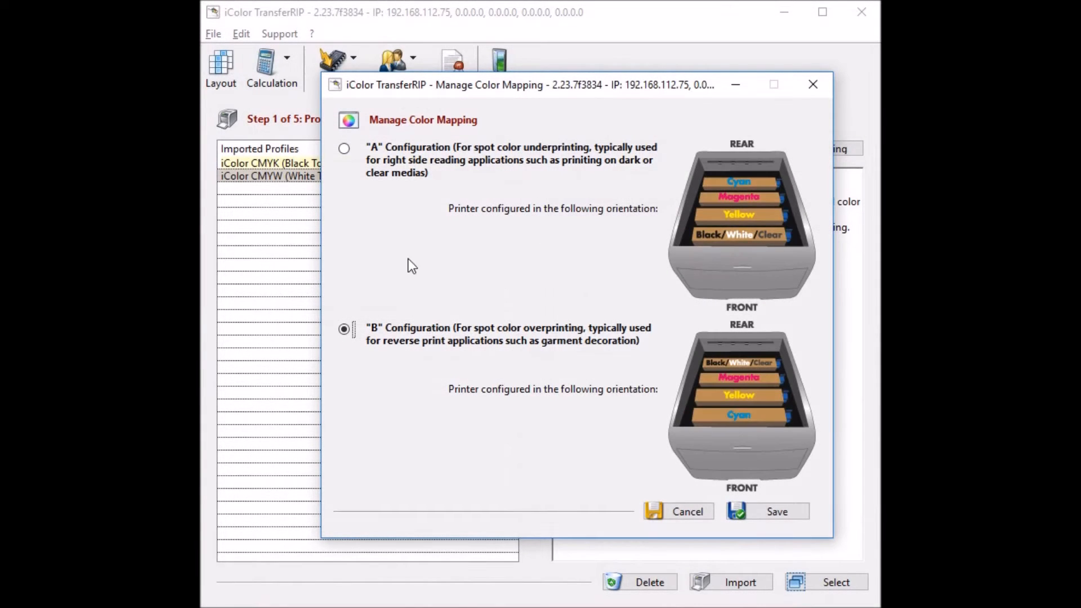
mouse_move(319, 357)
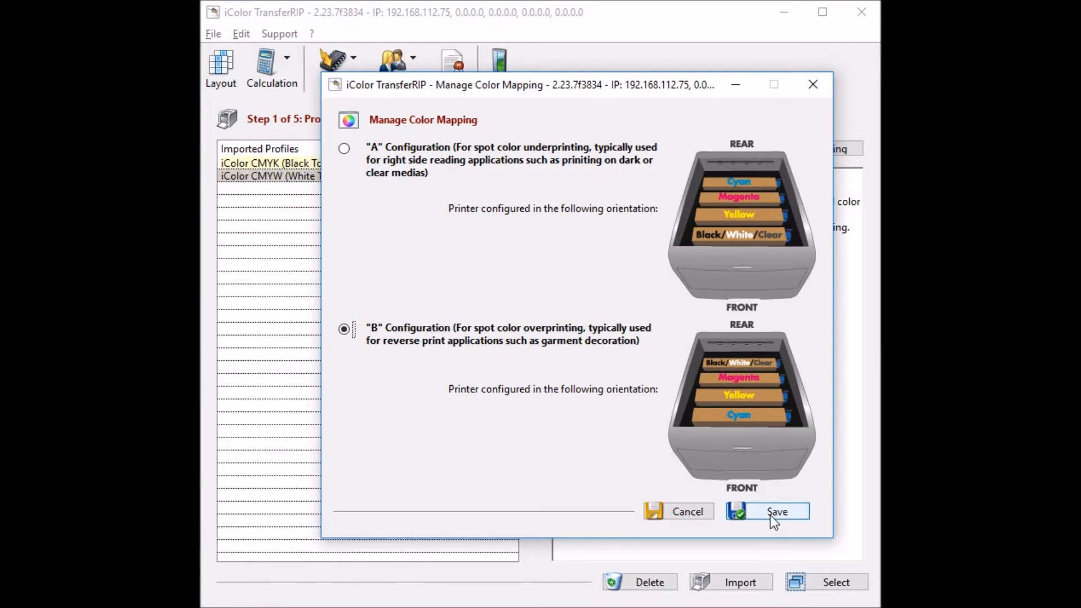
left_click(767, 511)
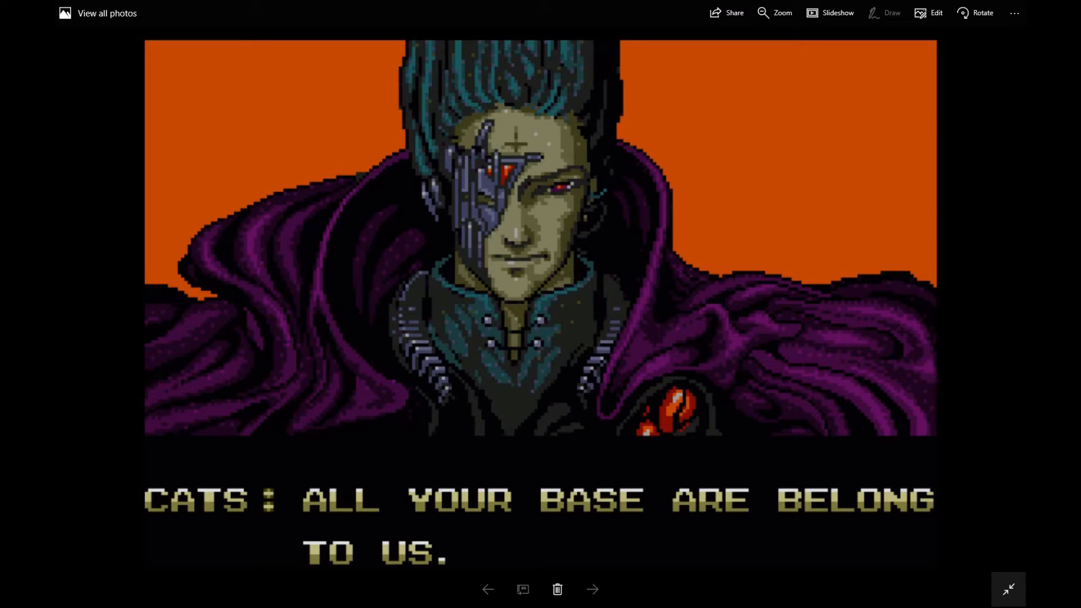
mouse_move(278, 93)
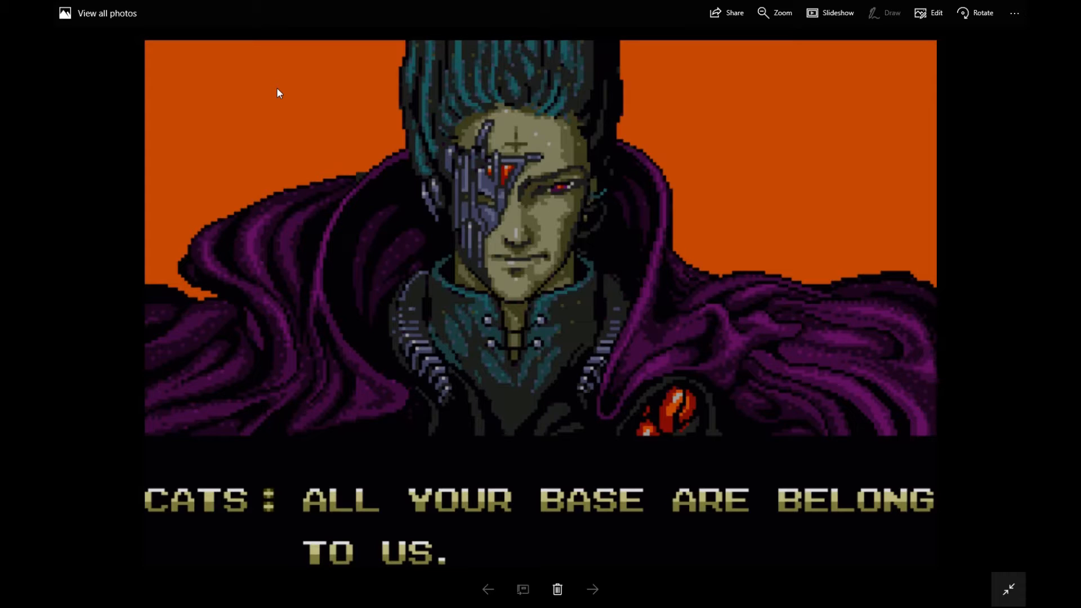
mouse_move(364, 360)
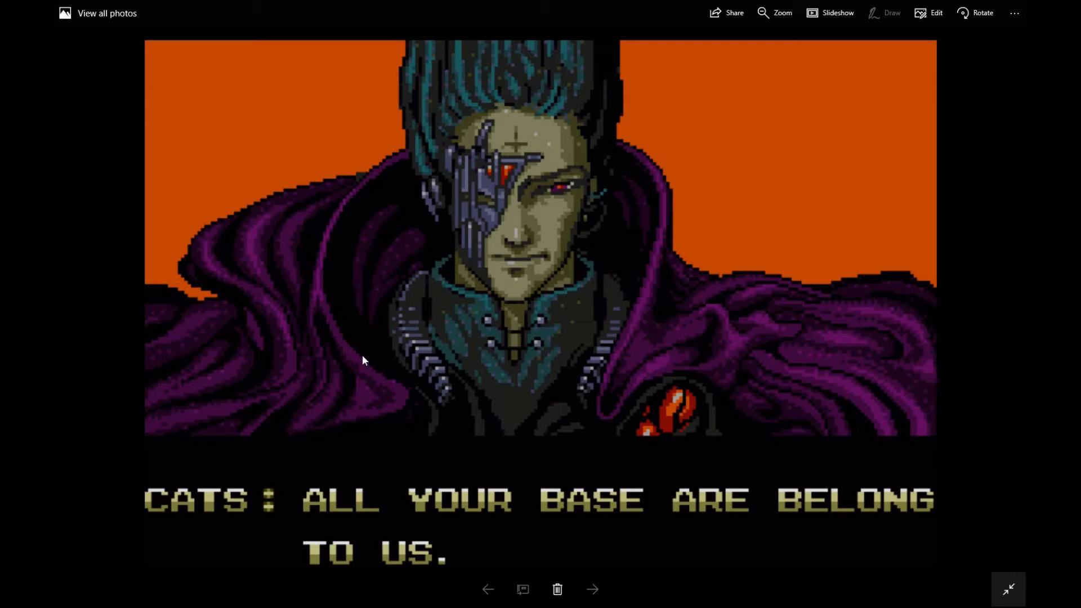
mouse_move(557, 469)
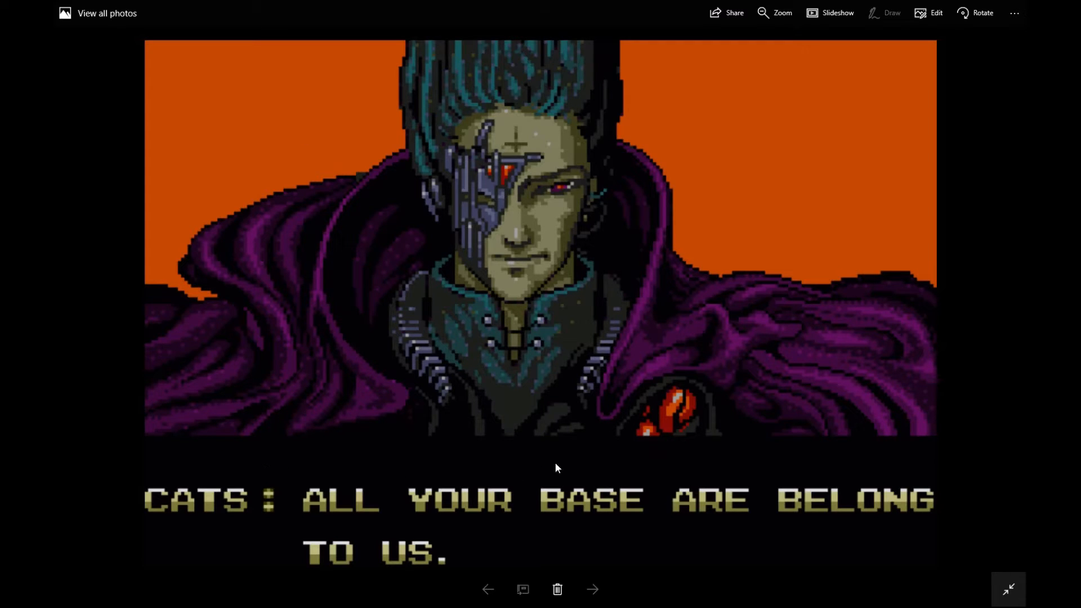
mouse_move(620, 236)
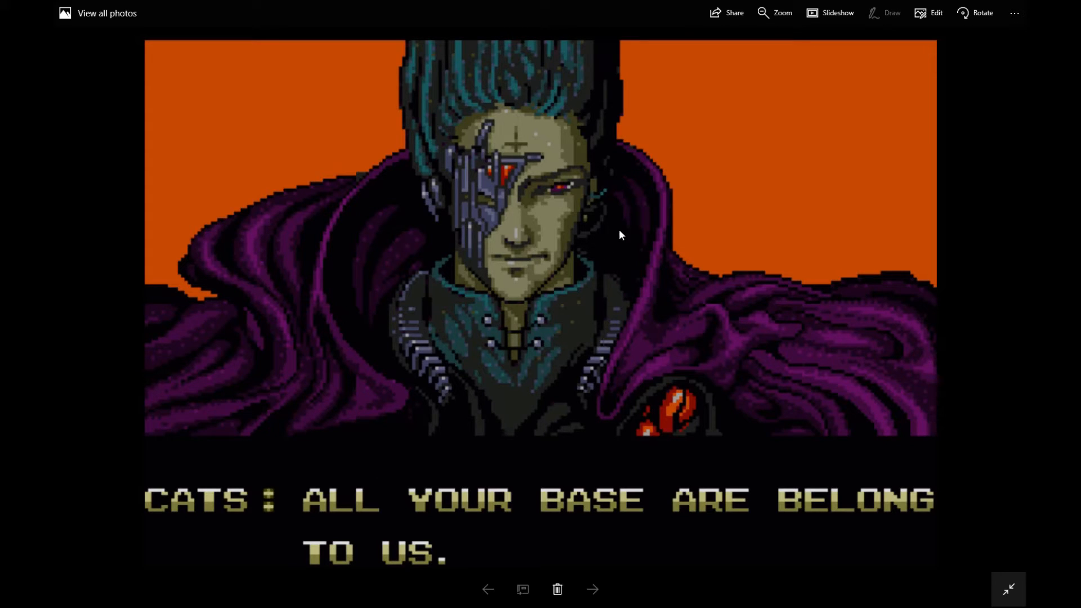
mouse_move(567, 469)
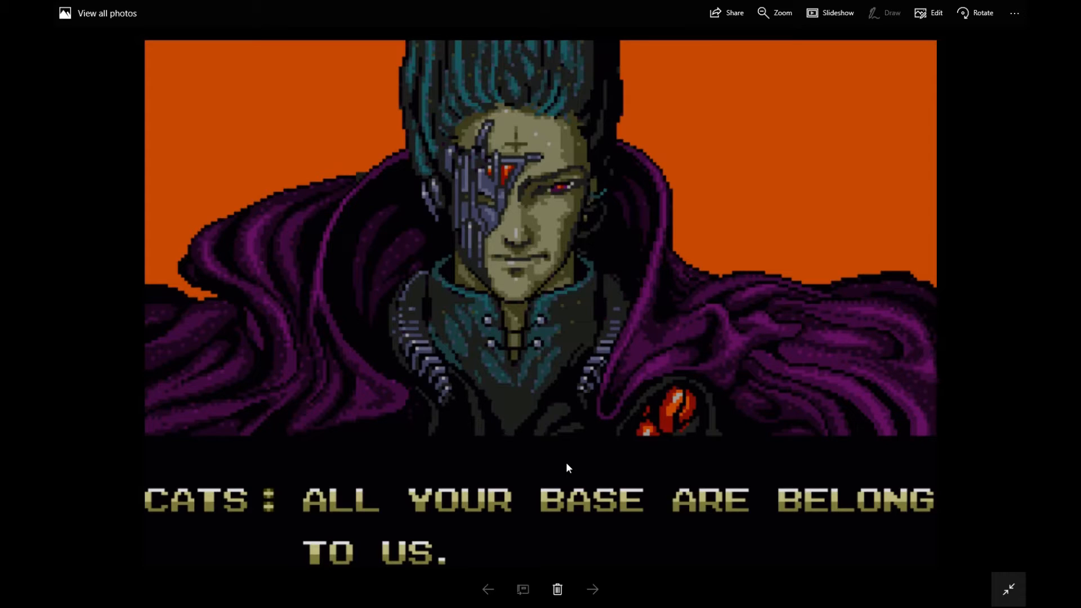
mouse_move(691, 121)
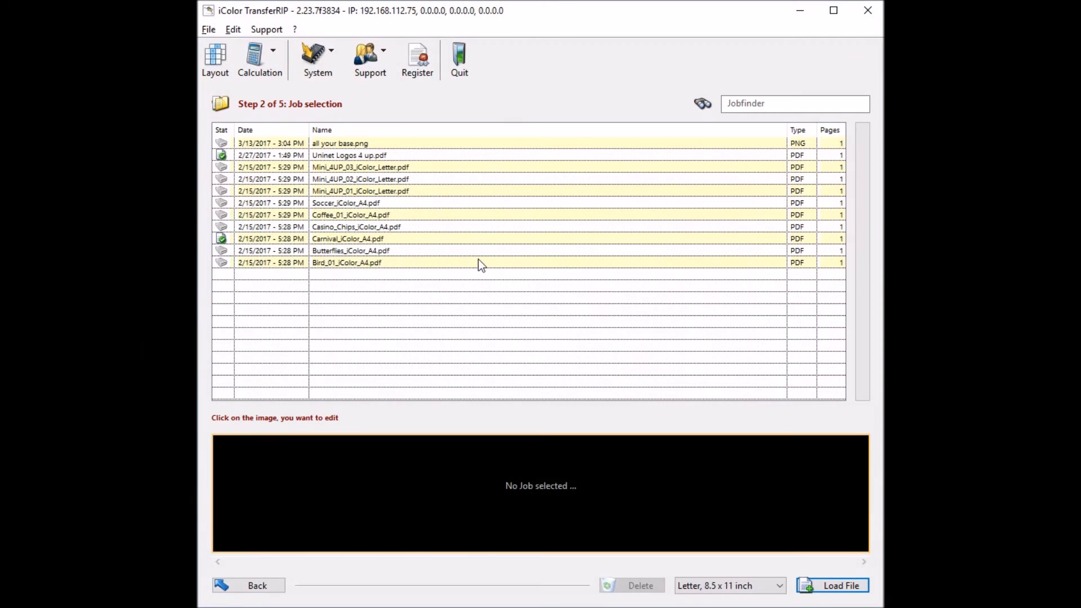
mouse_move(357, 150)
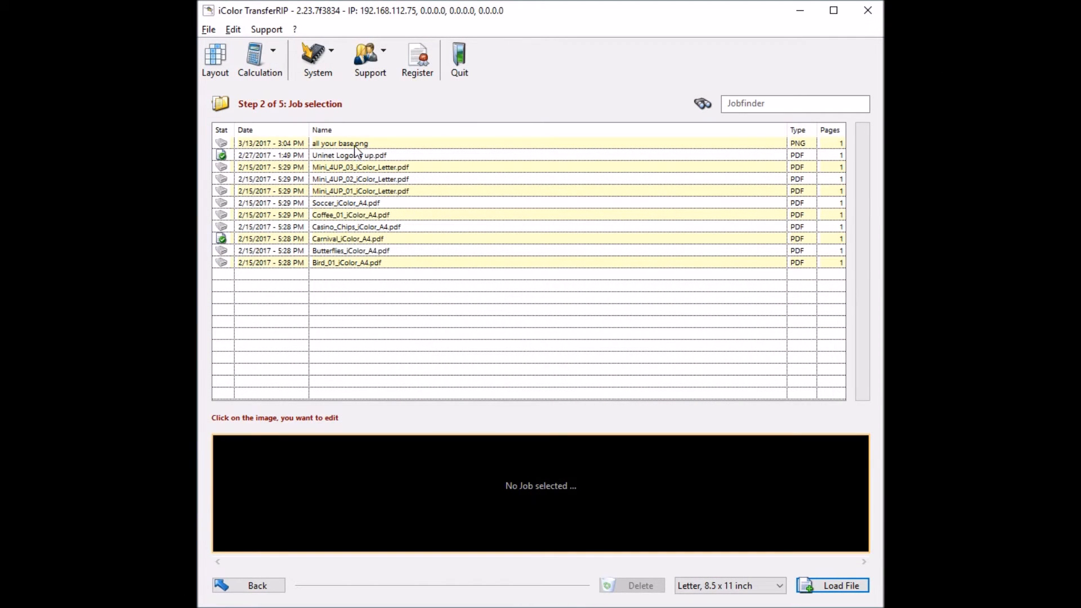
Select the all your base.png job and go to Impositioning via the Layout button.
left_click(340, 143)
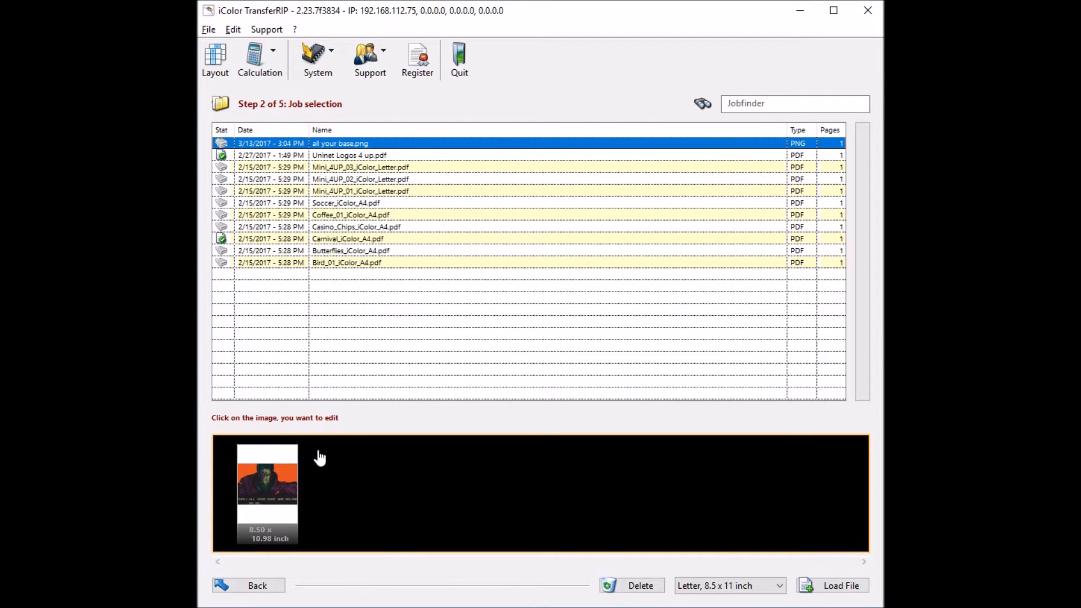
mouse_move(275, 447)
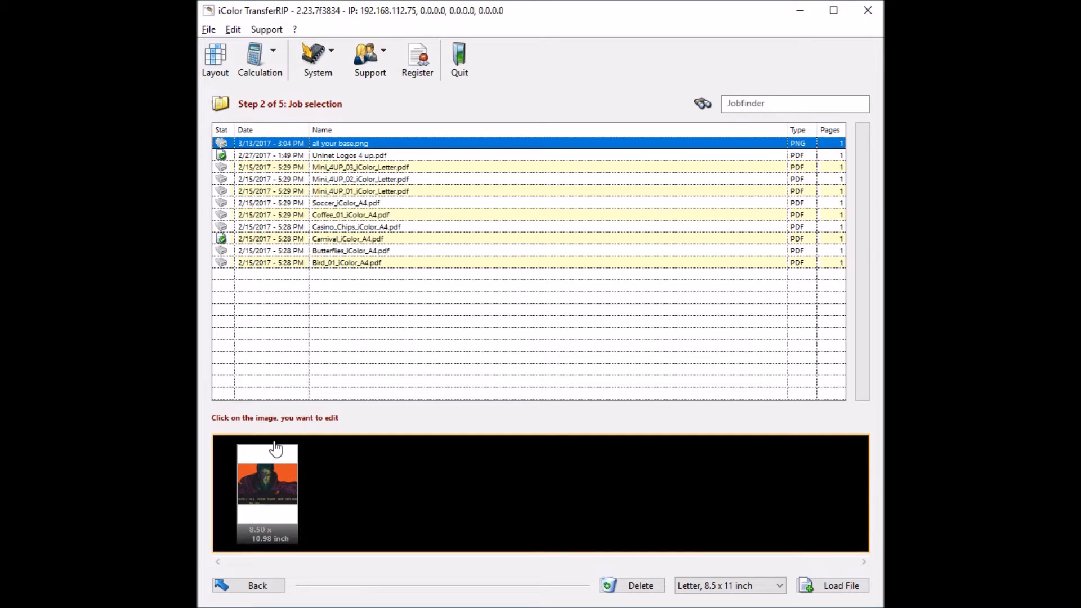
mouse_move(621, 525)
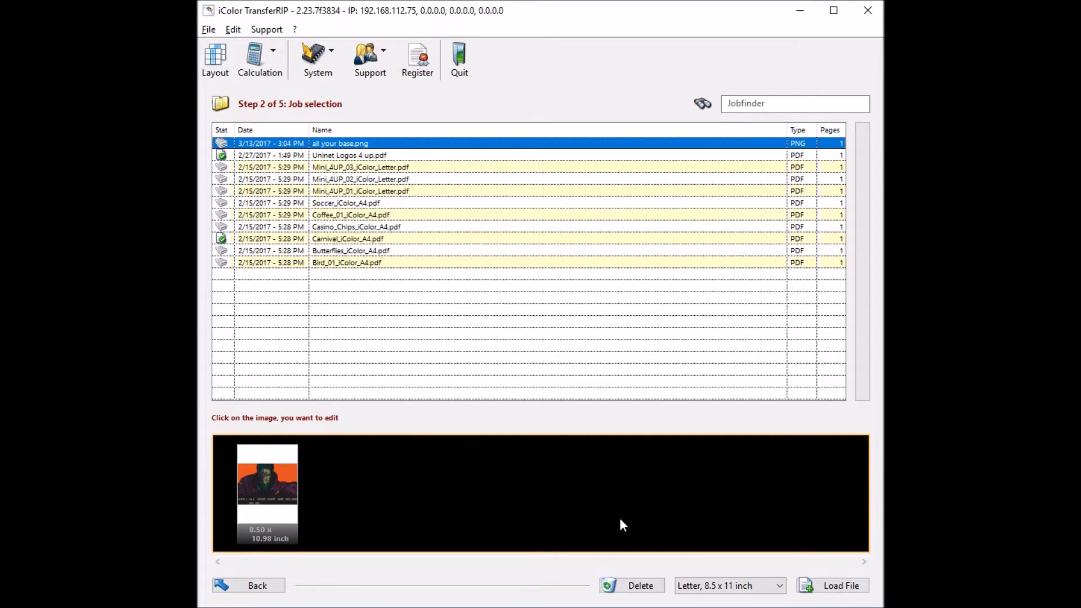
left_click(631, 585)
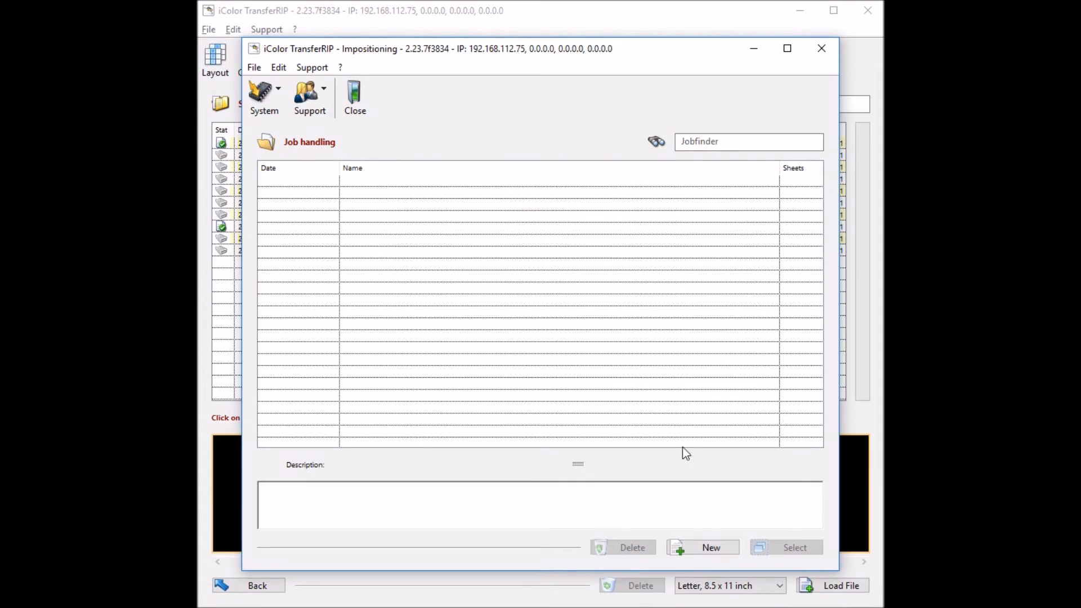
Create a new impositioning job, load all your base.png into it and preview the page.
left_click(701, 547)
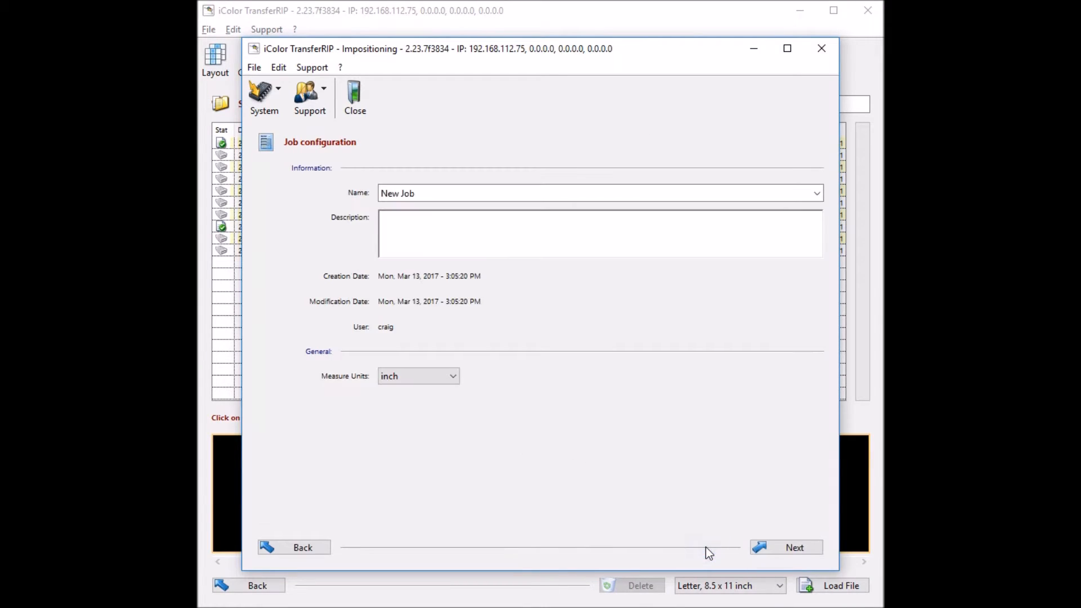
mouse_move(575, 334)
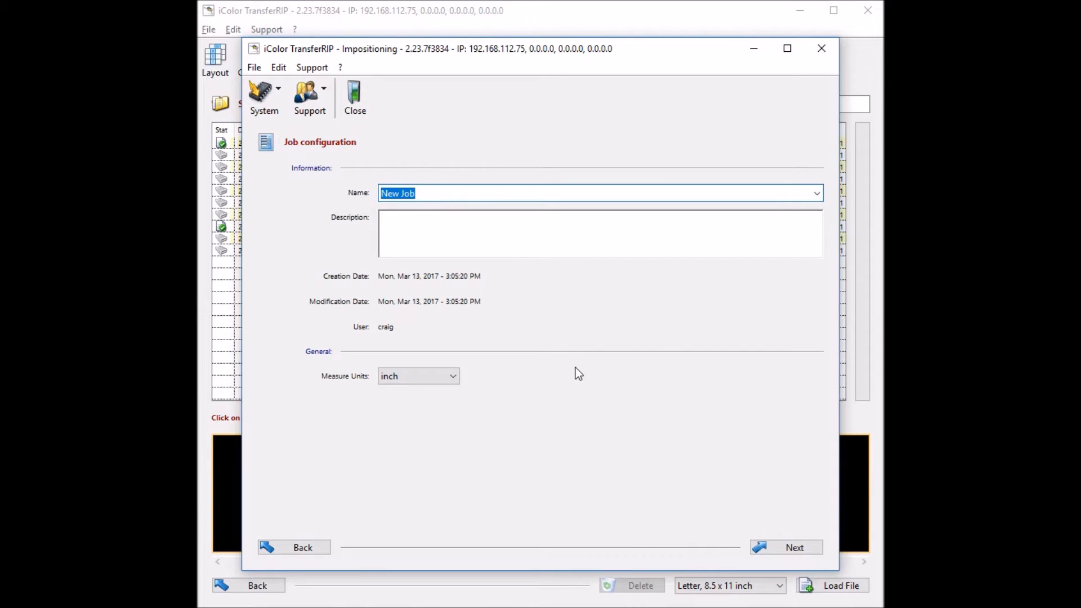
left_click(794, 547)
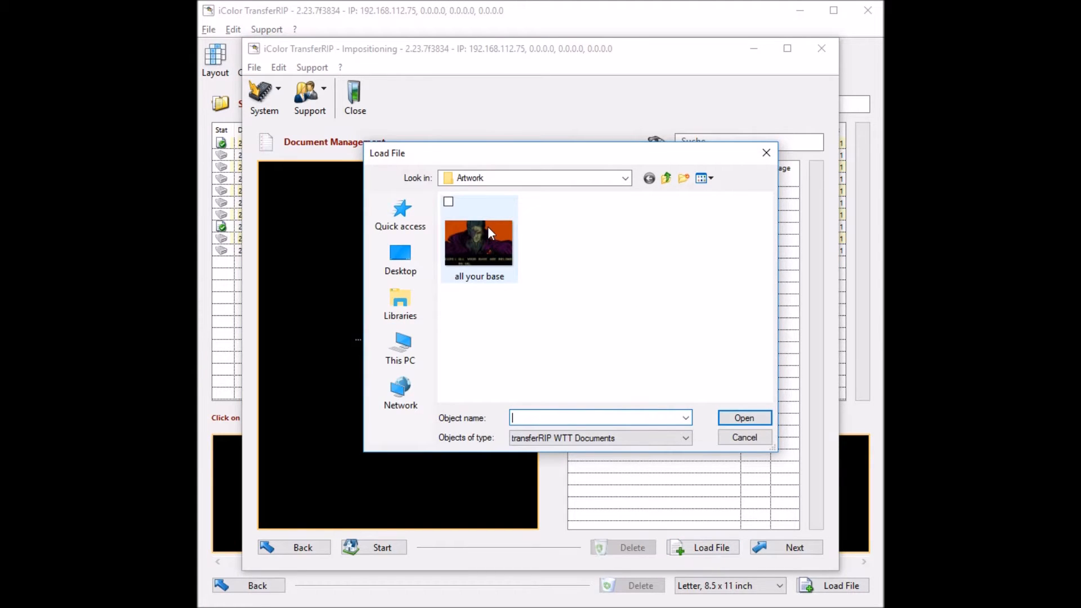
left_click(744, 436)
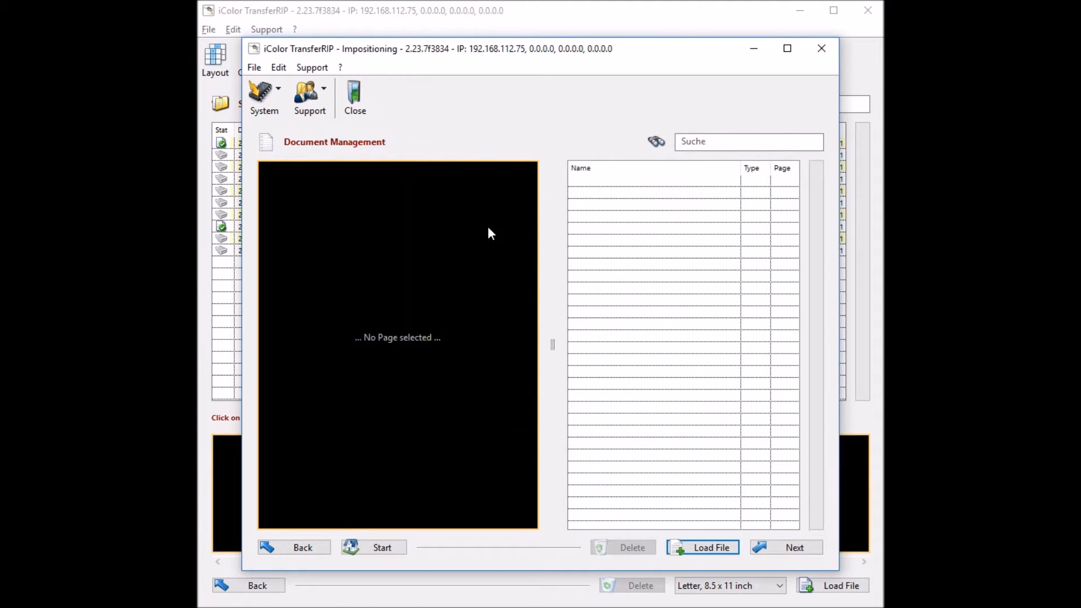
left_click(710, 547)
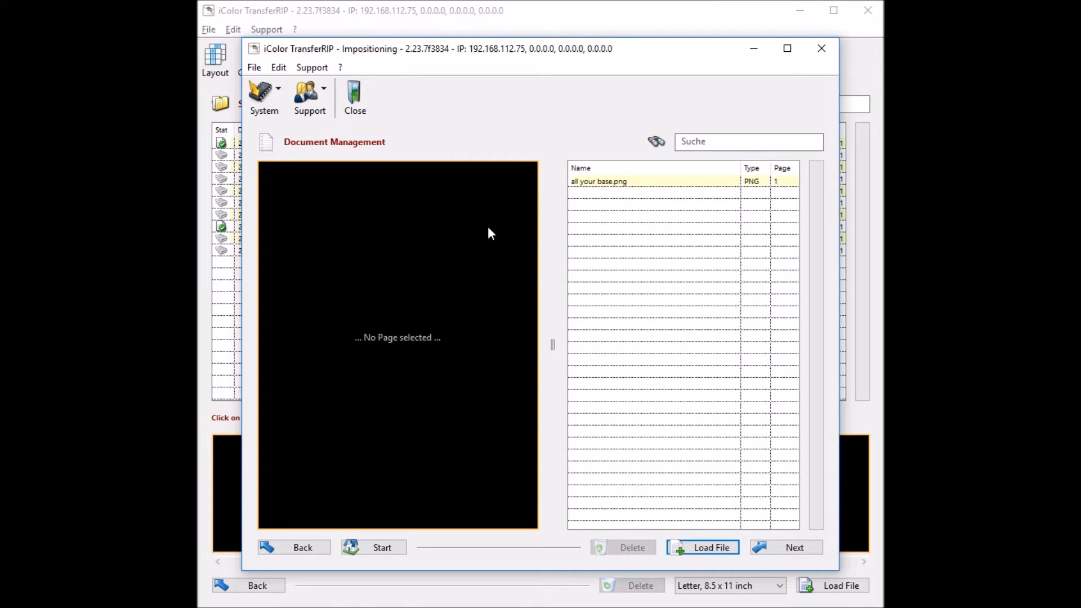
left_click(598, 180)
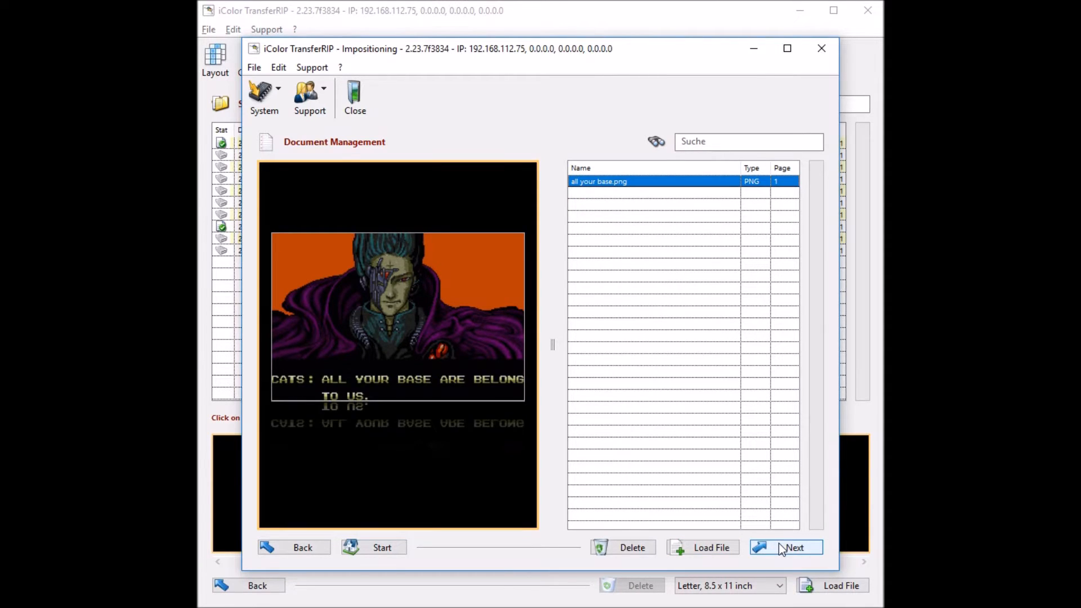
Add an 11 × 17 inch sheet named All your base at 0 degrees rotation and show it blank.
left_click(785, 547)
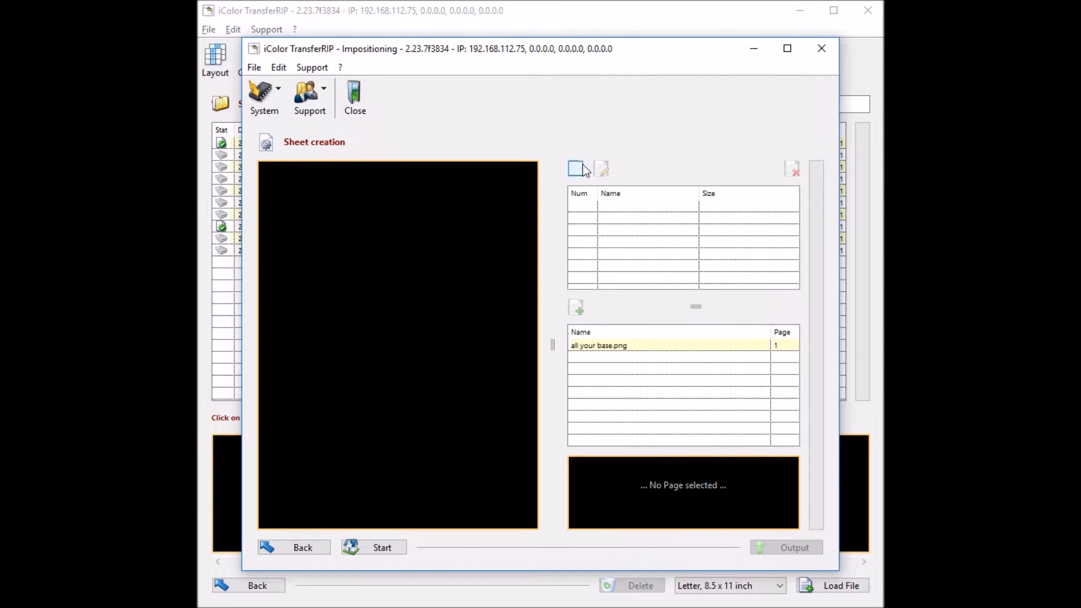
left_click(575, 167)
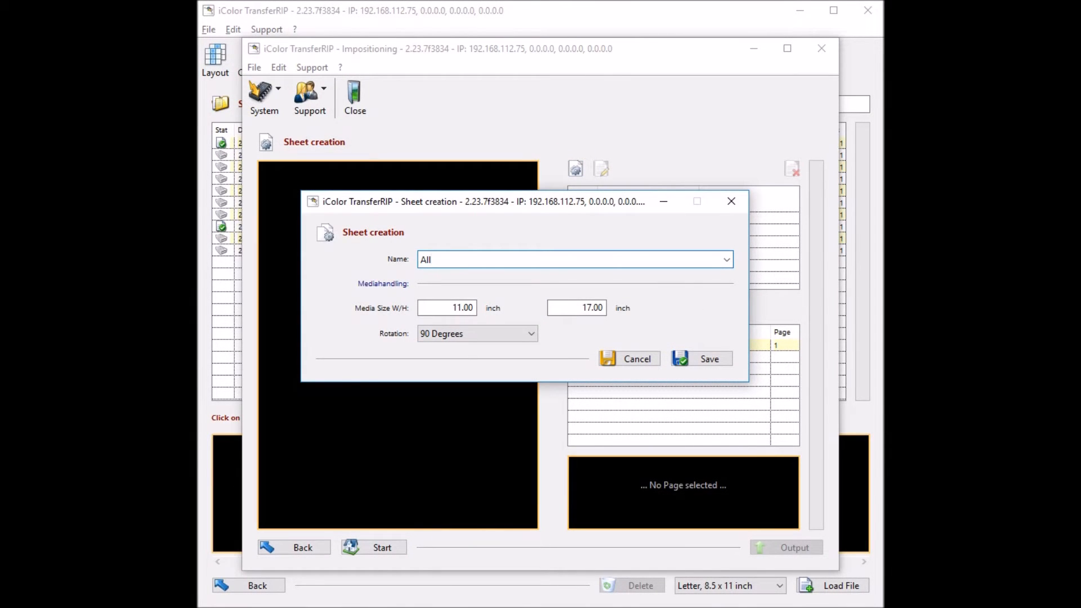
type("your base")
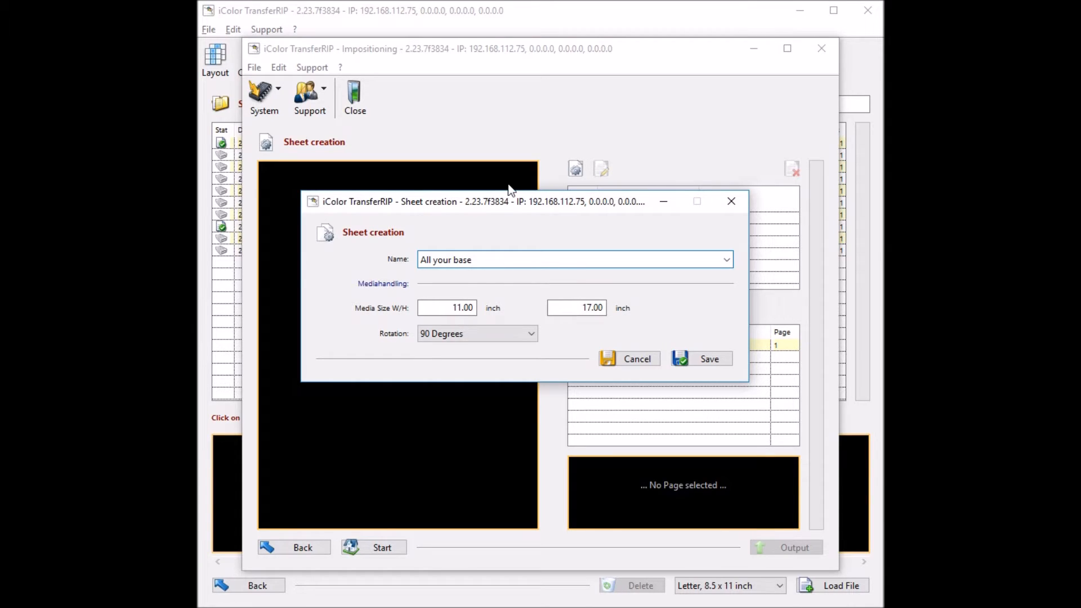
left_click(529, 333)
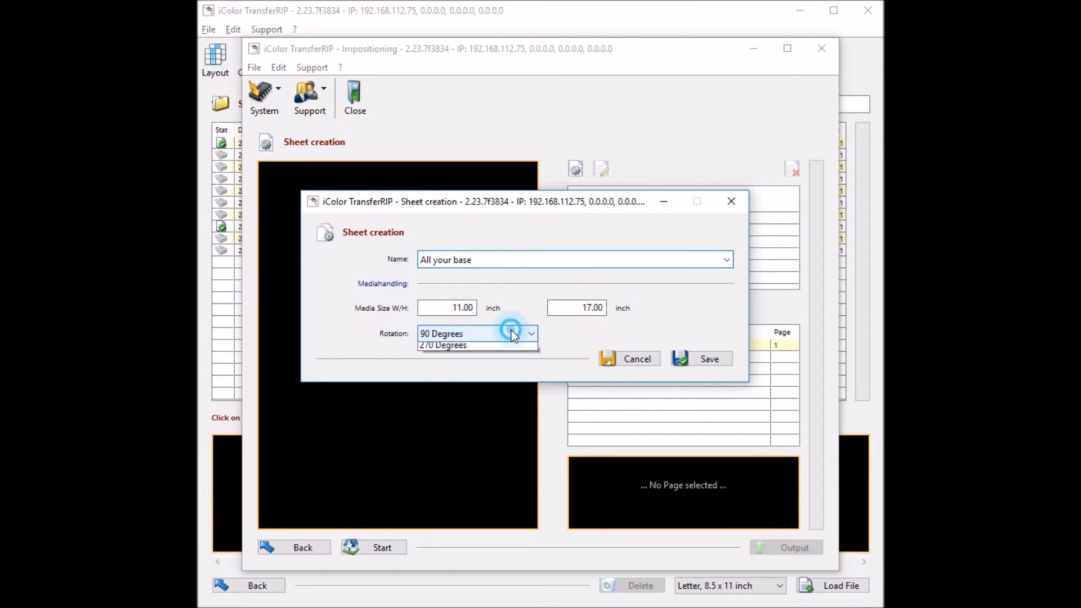
left_click(441, 333)
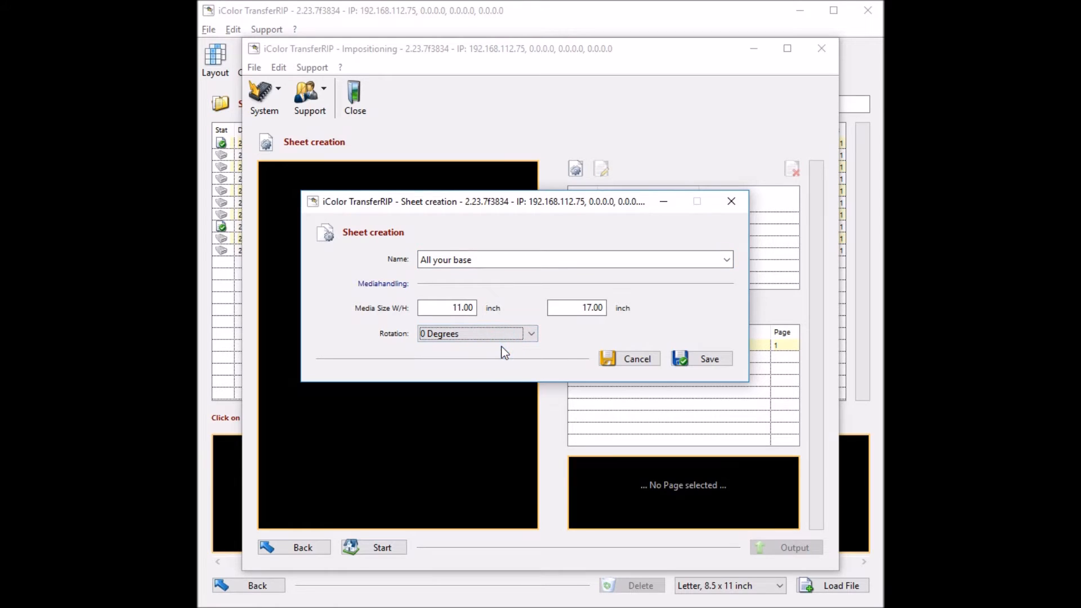
left_click(708, 358)
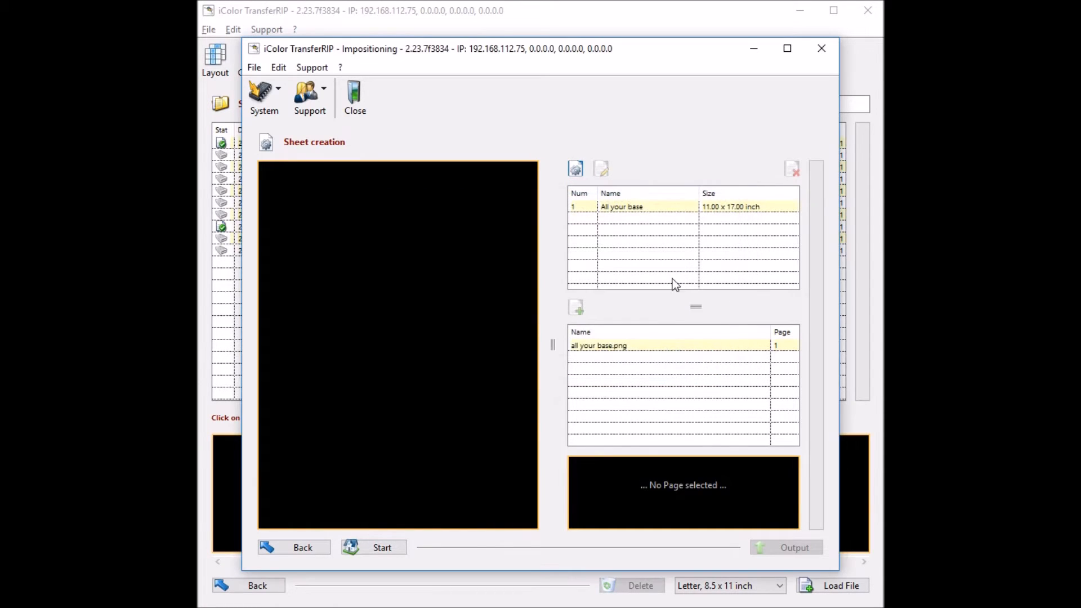
left_click(621, 206)
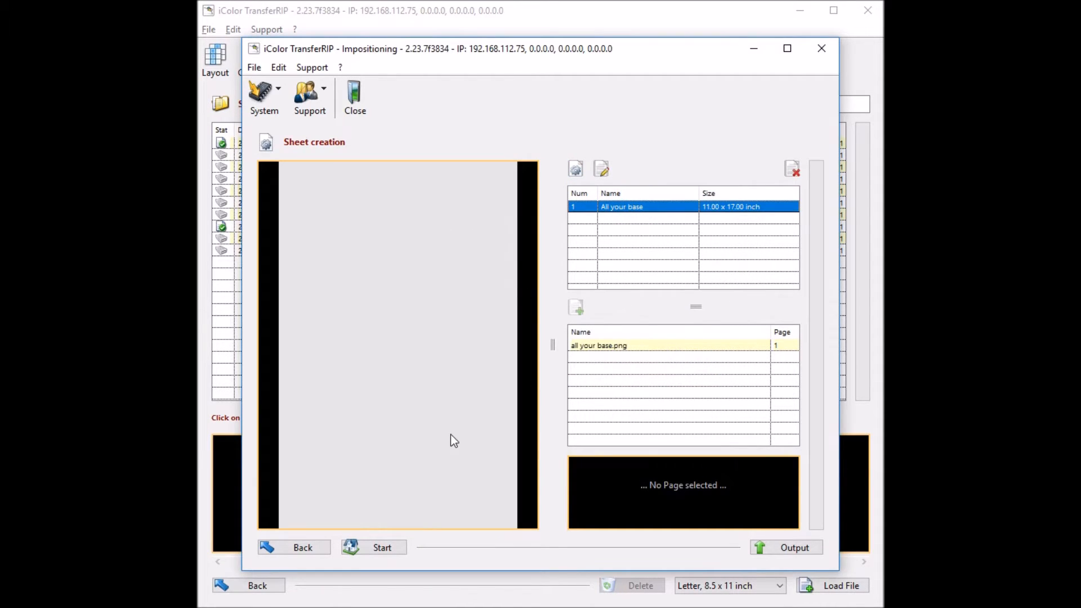
mouse_move(597, 374)
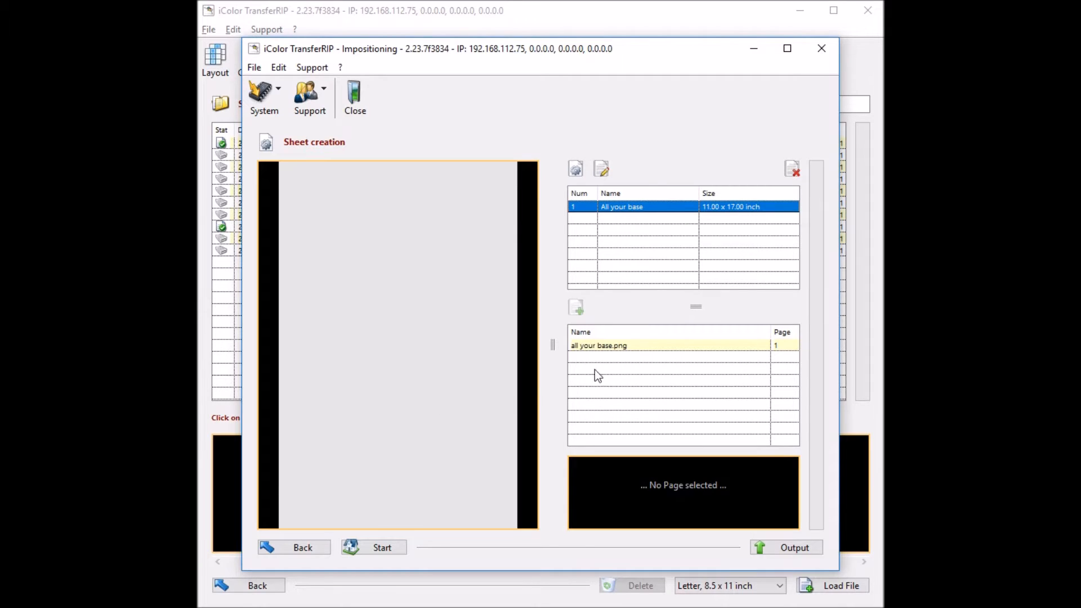
Add the all your base.png page onto the All your base sheet.
left_click(597, 345)
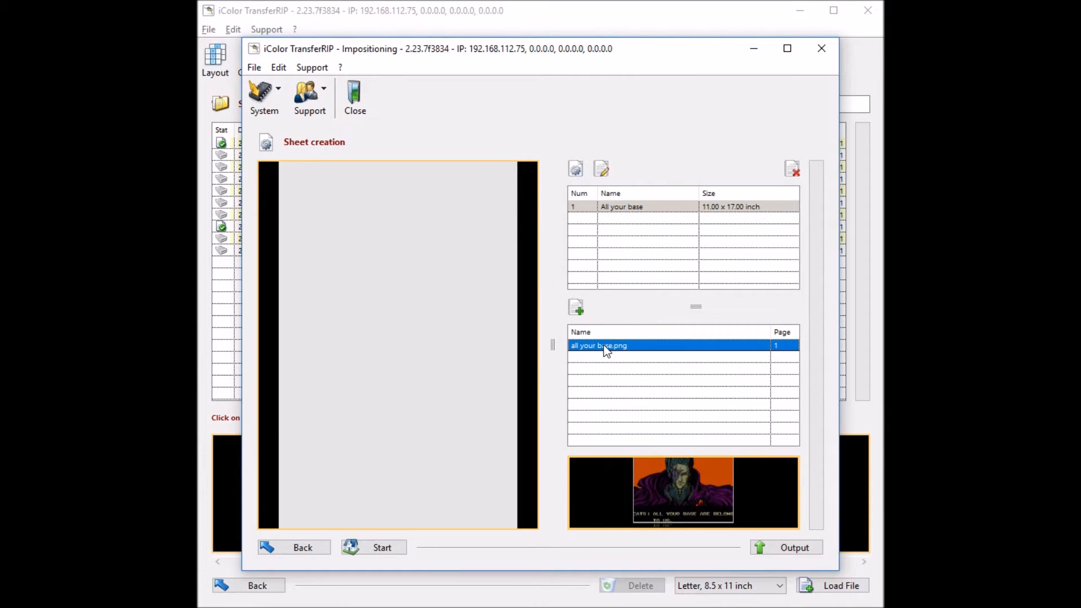
left_click(575, 306)
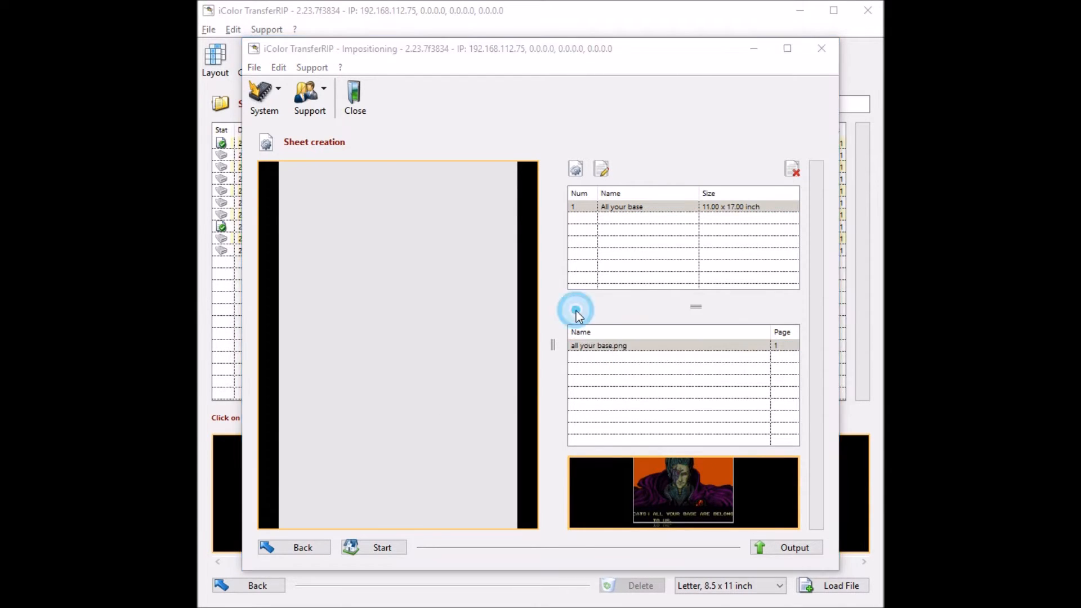
left_click(575, 306)
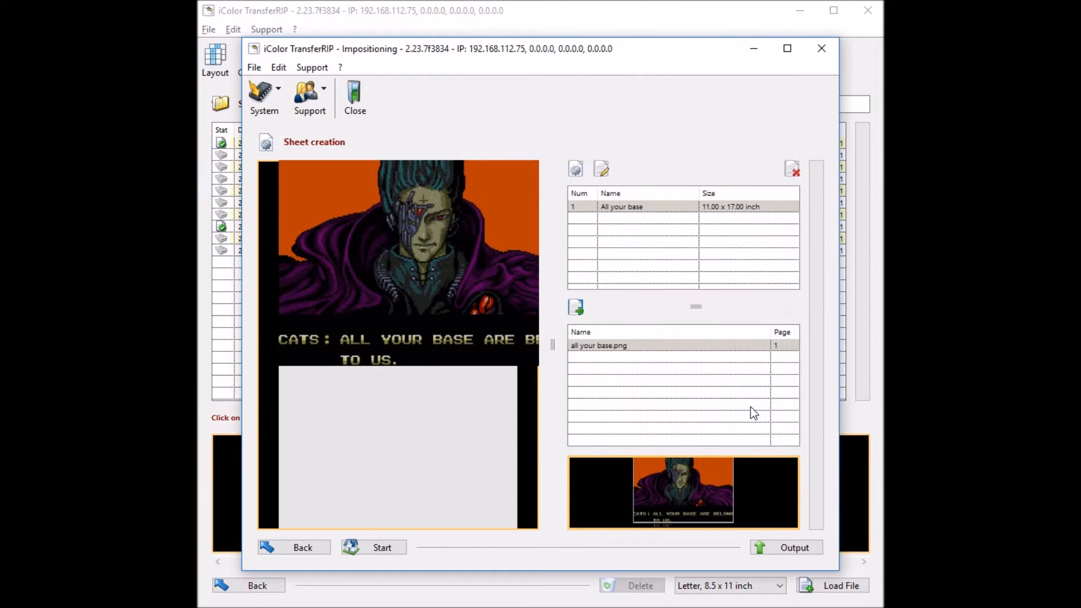
mouse_move(398, 233)
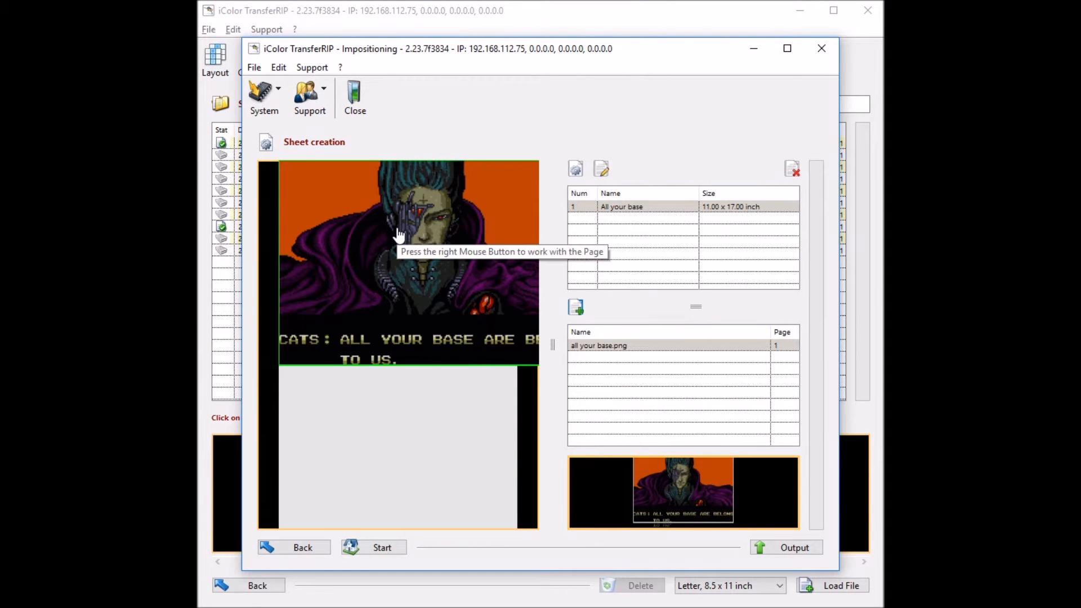
Set the placed image to 110% scale, 90 degrees rotation, 0.20/0.50 inch position and save.
right_click(407, 234)
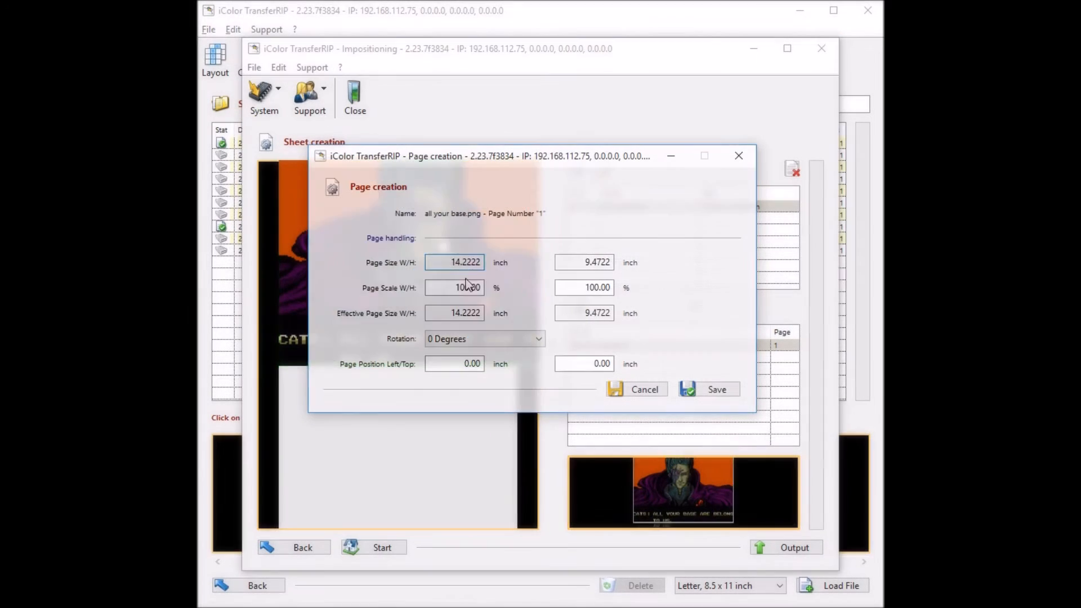
type("110")
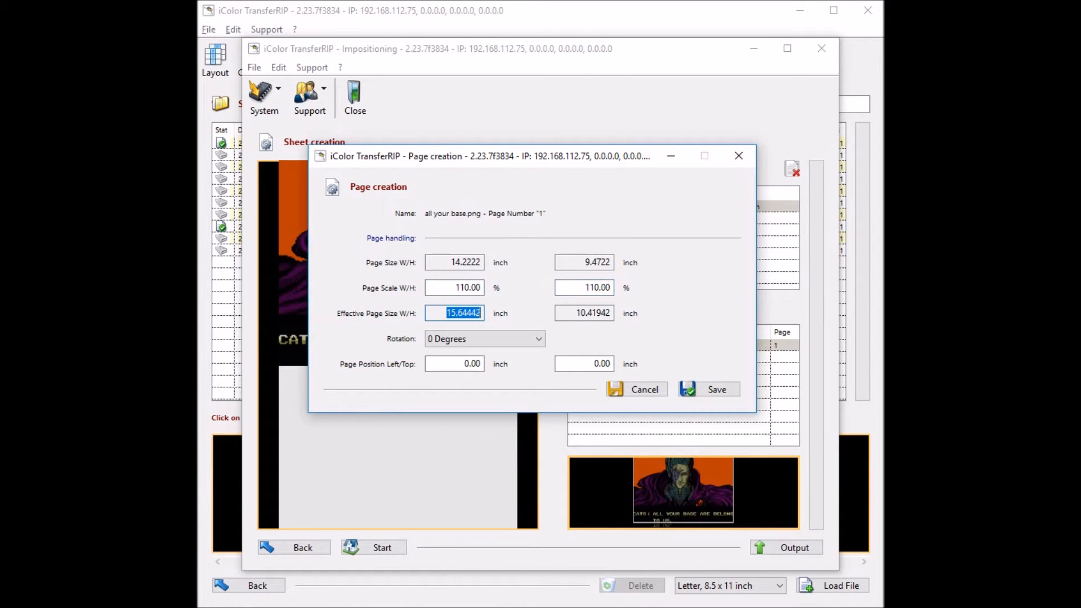
left_click(484, 339)
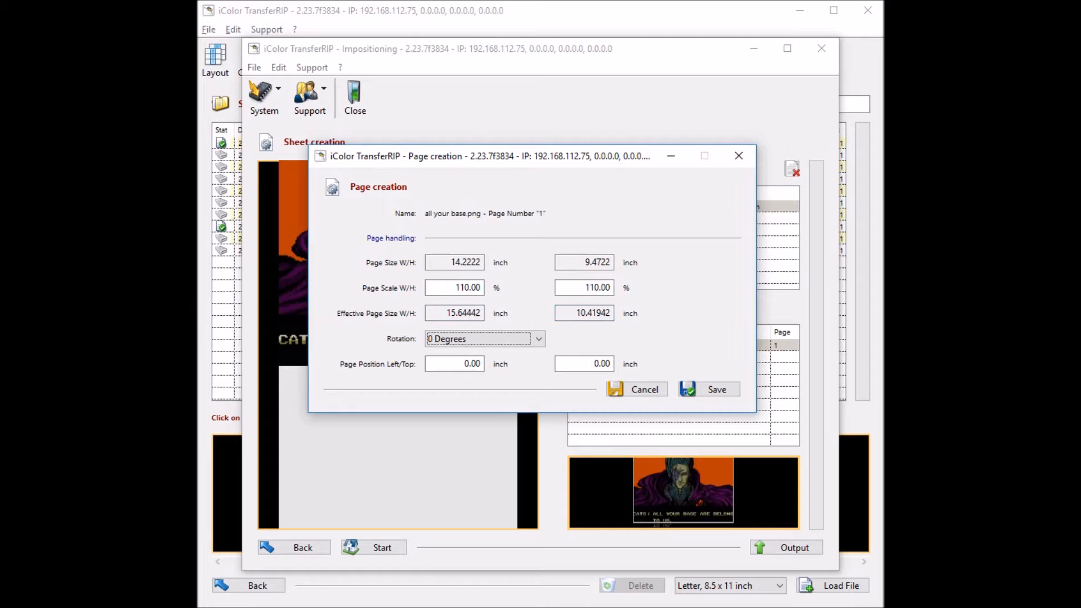
left_click(538, 339)
type("0.2")
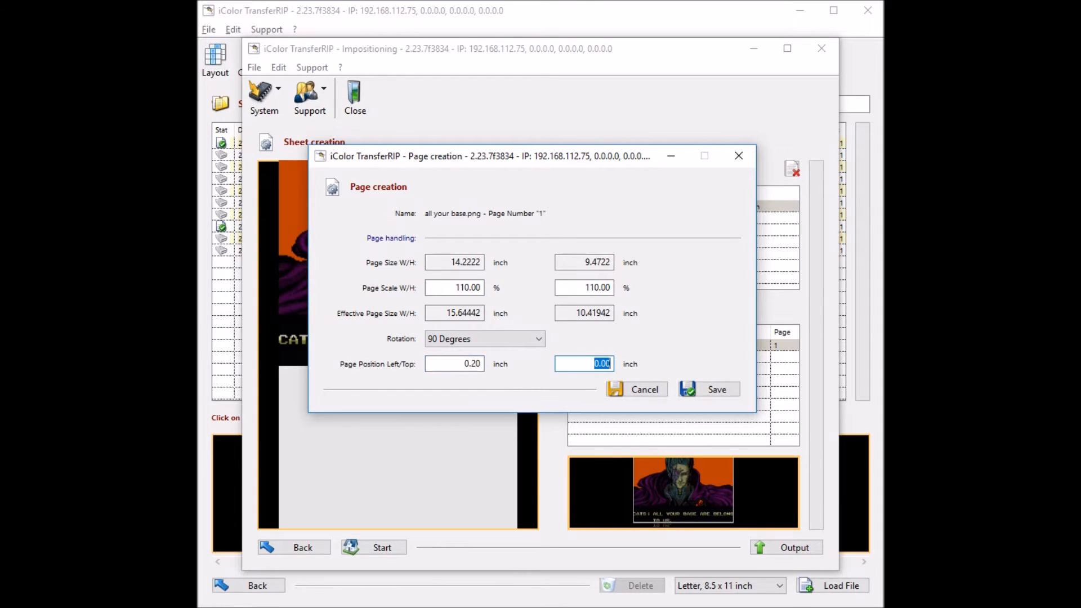
type(".5")
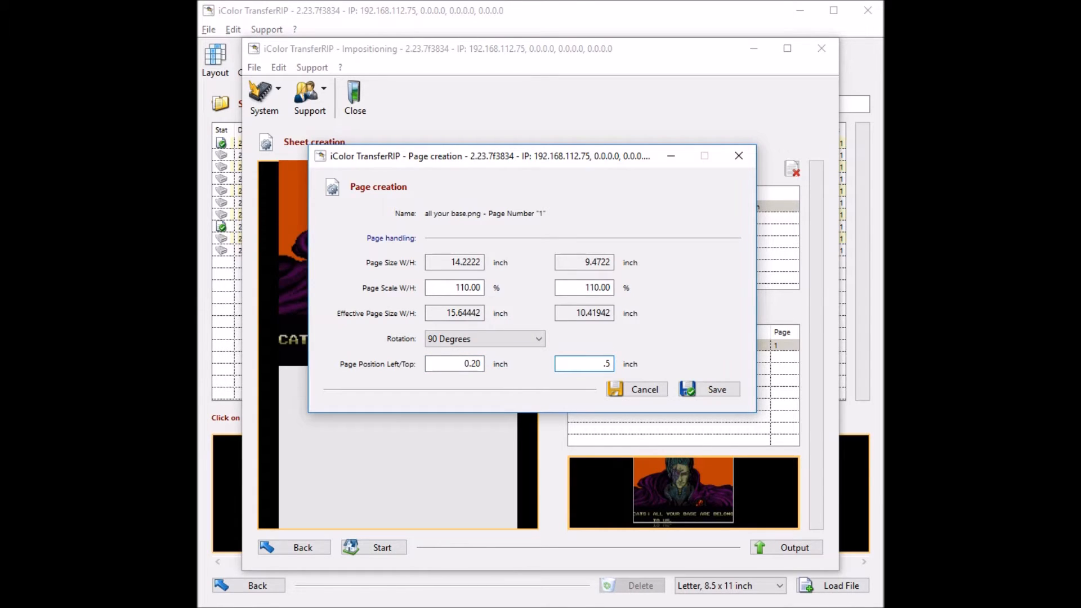
left_click(716, 389)
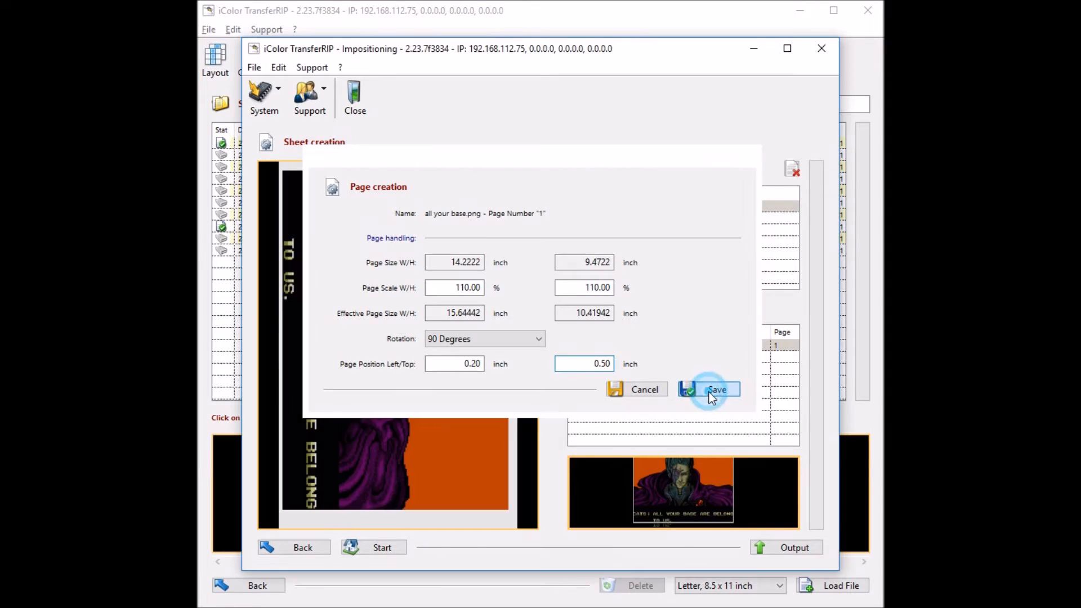
left_click(711, 390)
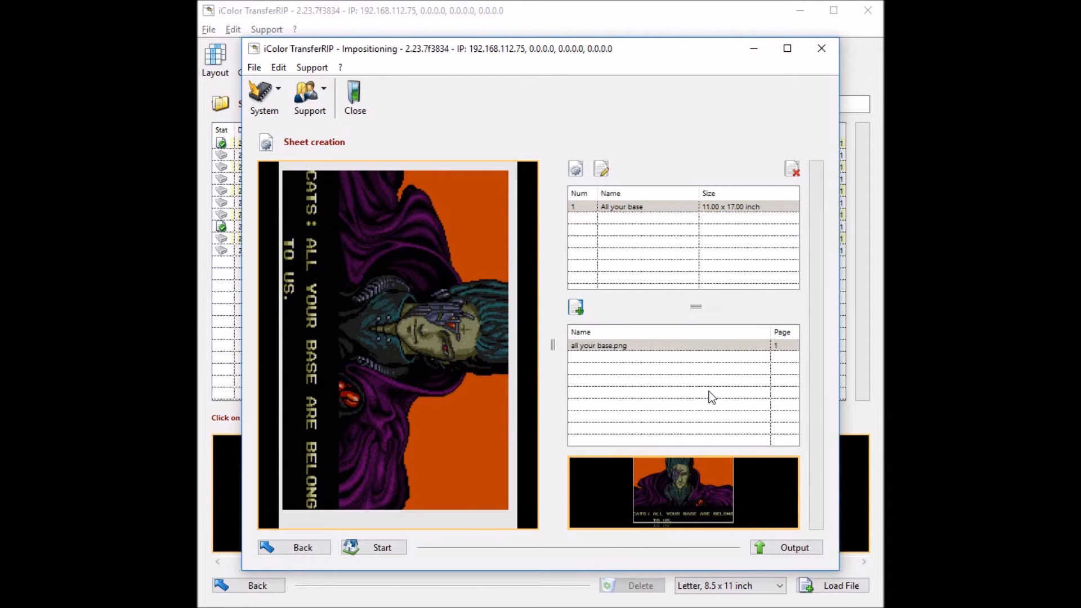
mouse_move(467, 308)
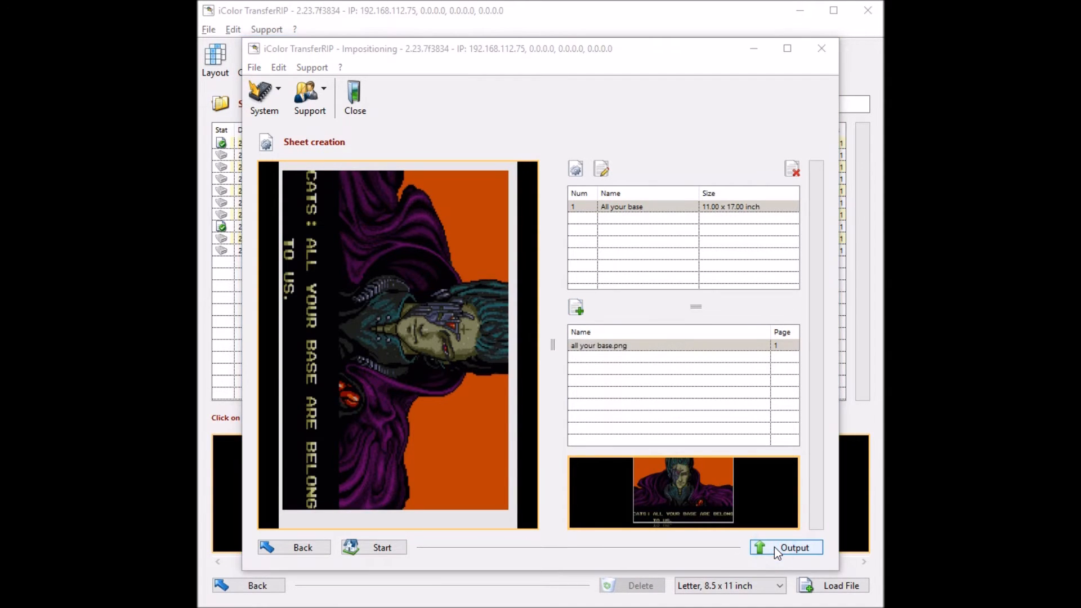
Output the sheet layout as a new job named All your base with the iColor CMYW profile.
left_click(794, 547)
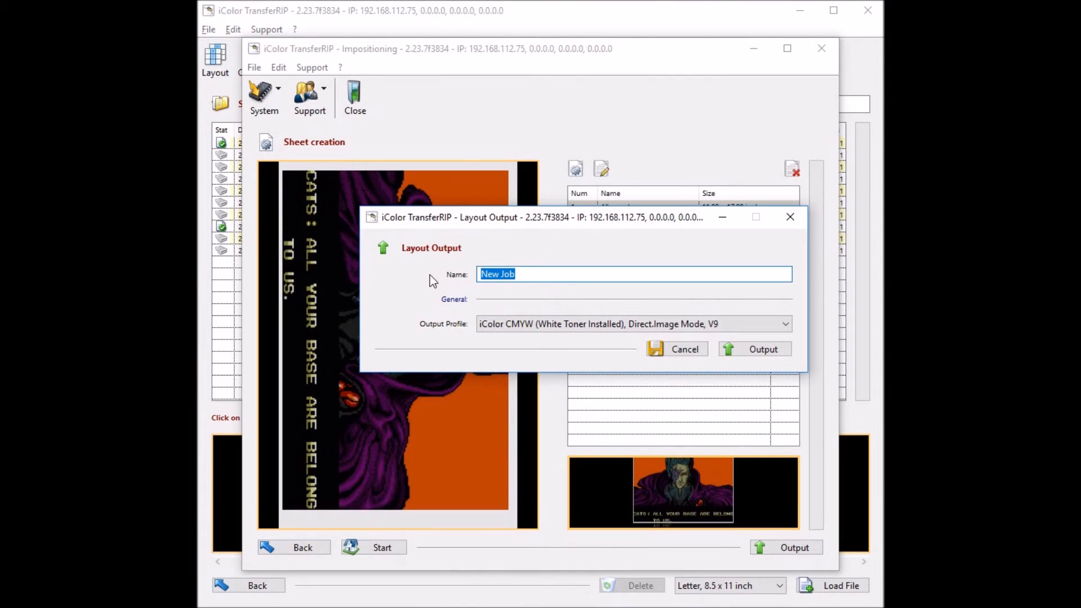
type("All your")
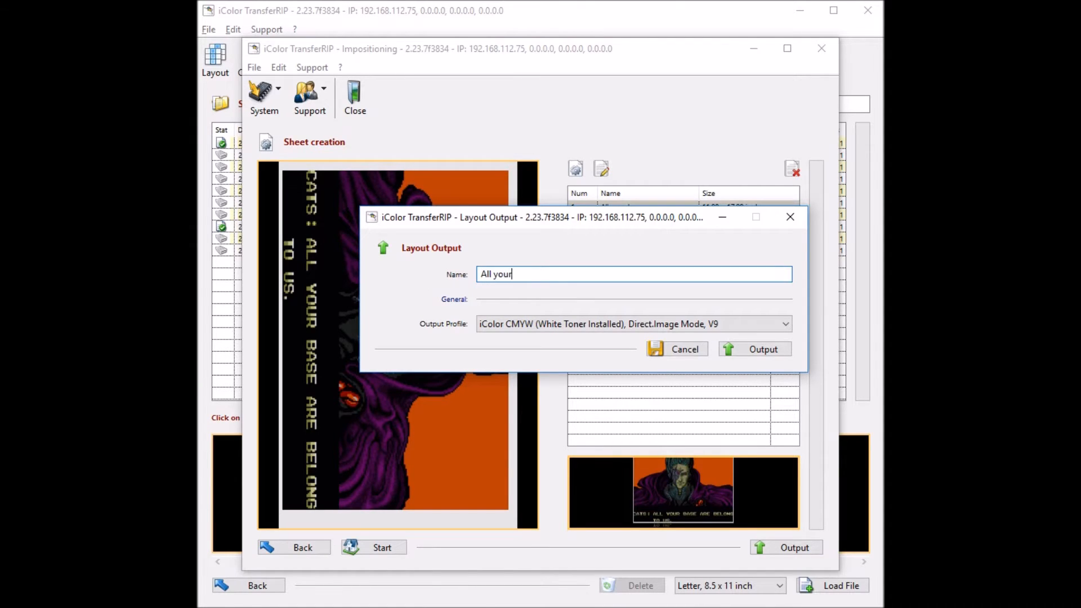
type("base")
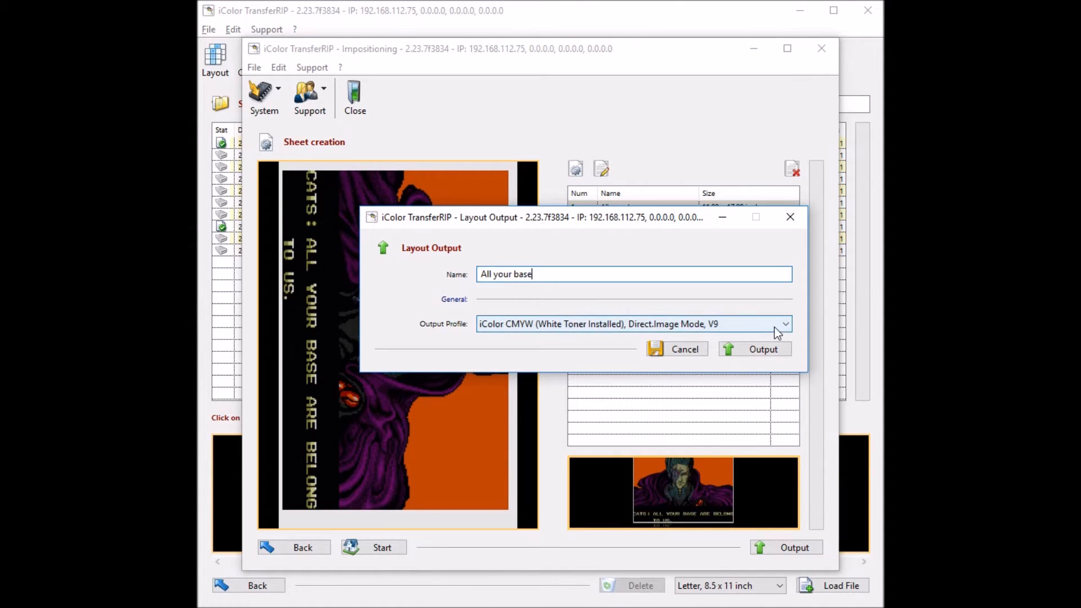
left_click(784, 324)
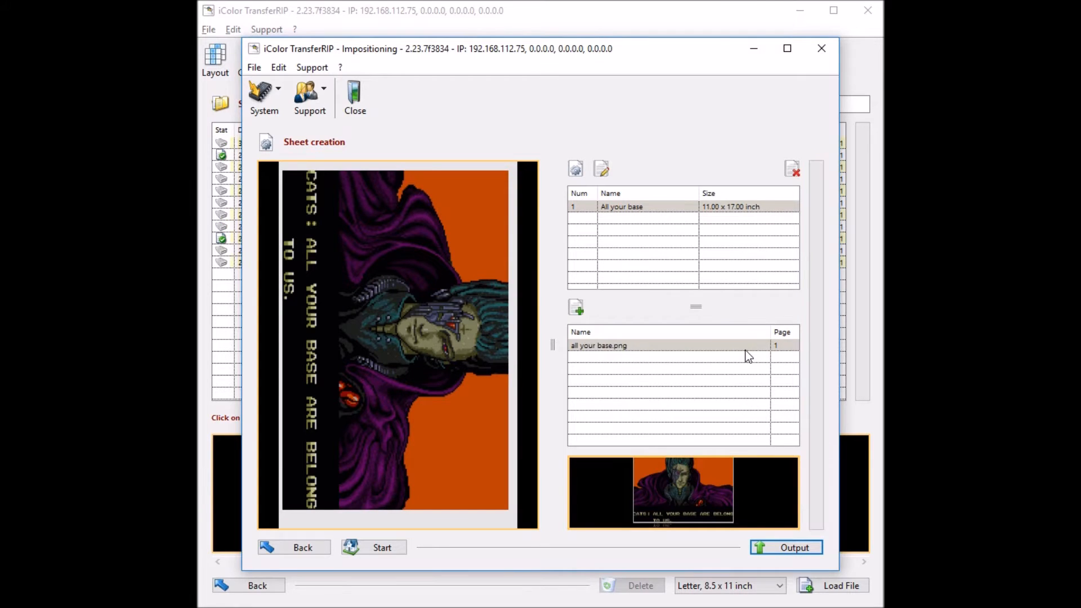
Close Impositioning, select the All your base job and enter its editing steps.
left_click(355, 97)
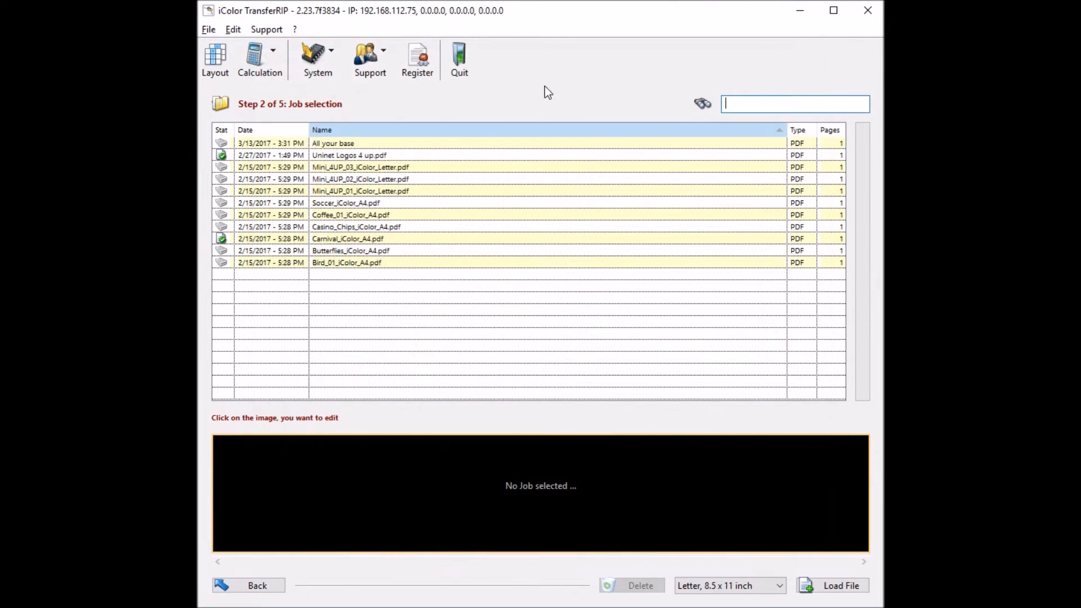
left_click(345, 143)
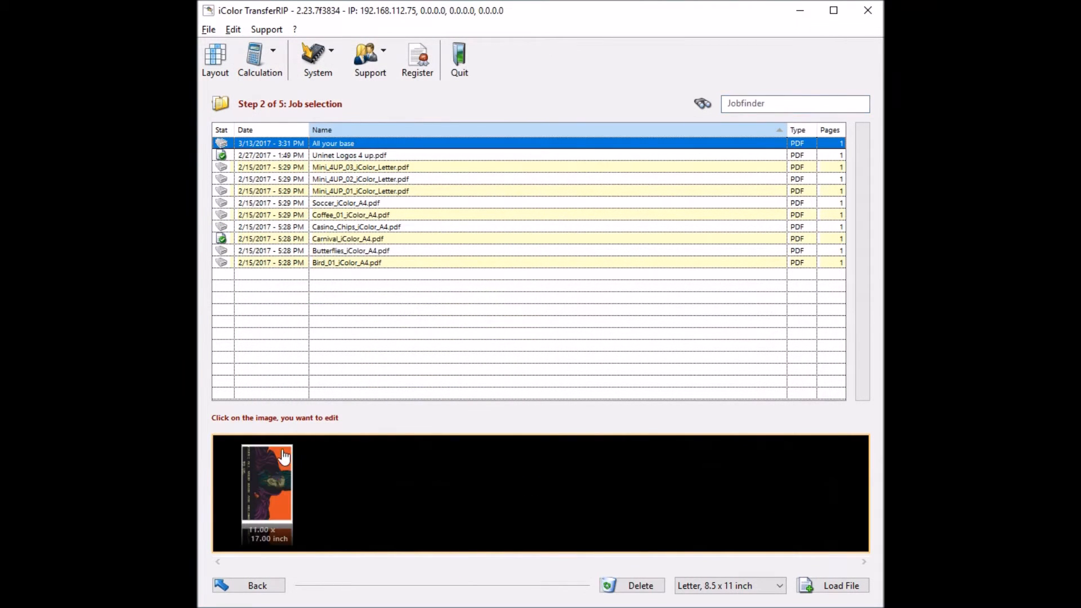
mouse_move(257, 479)
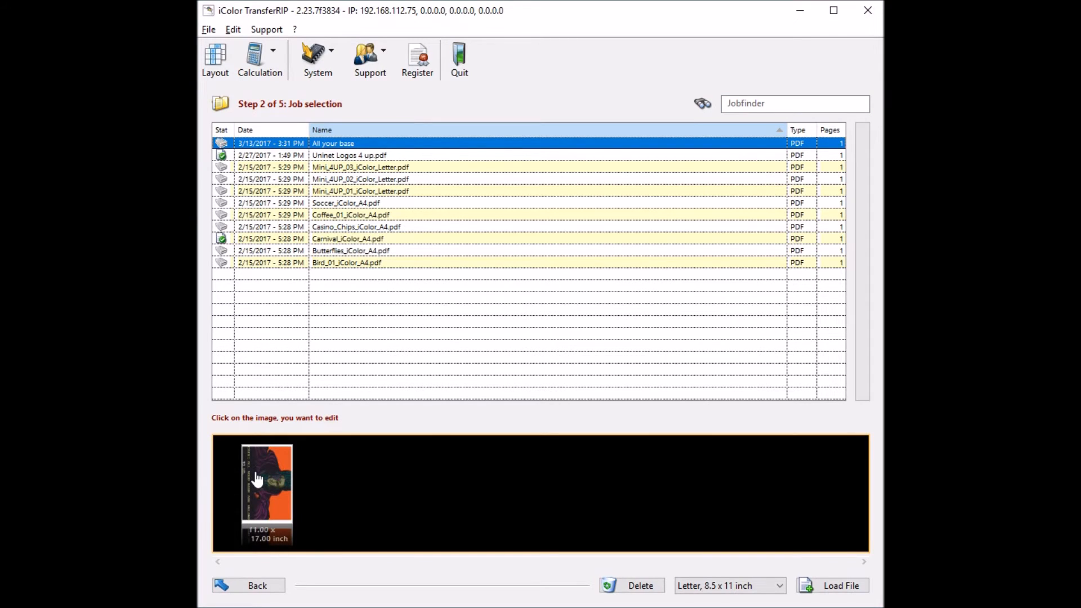
left_click(267, 493)
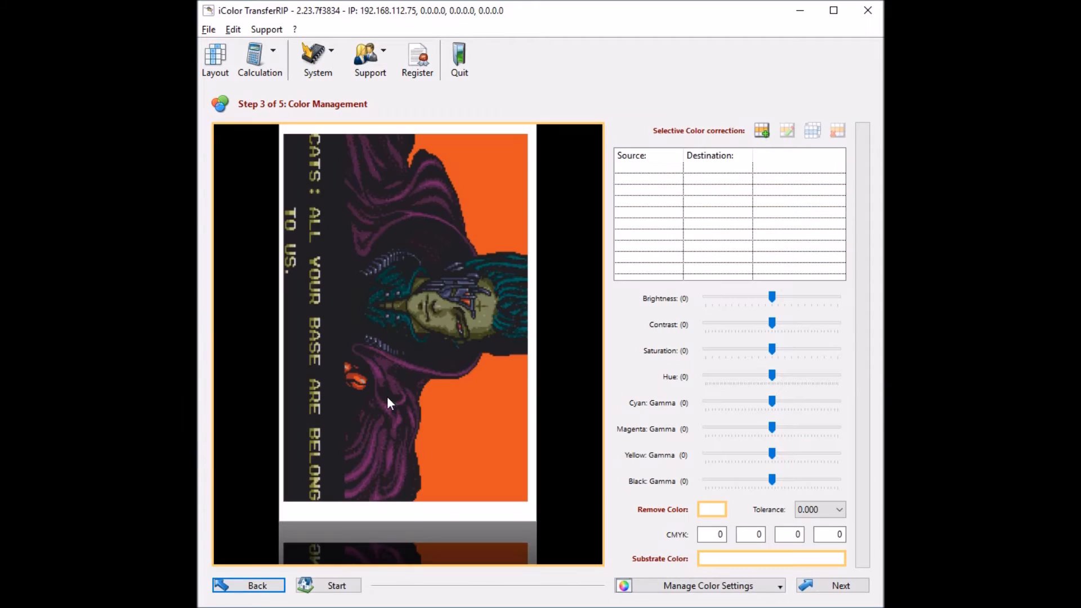
mouse_move(515, 447)
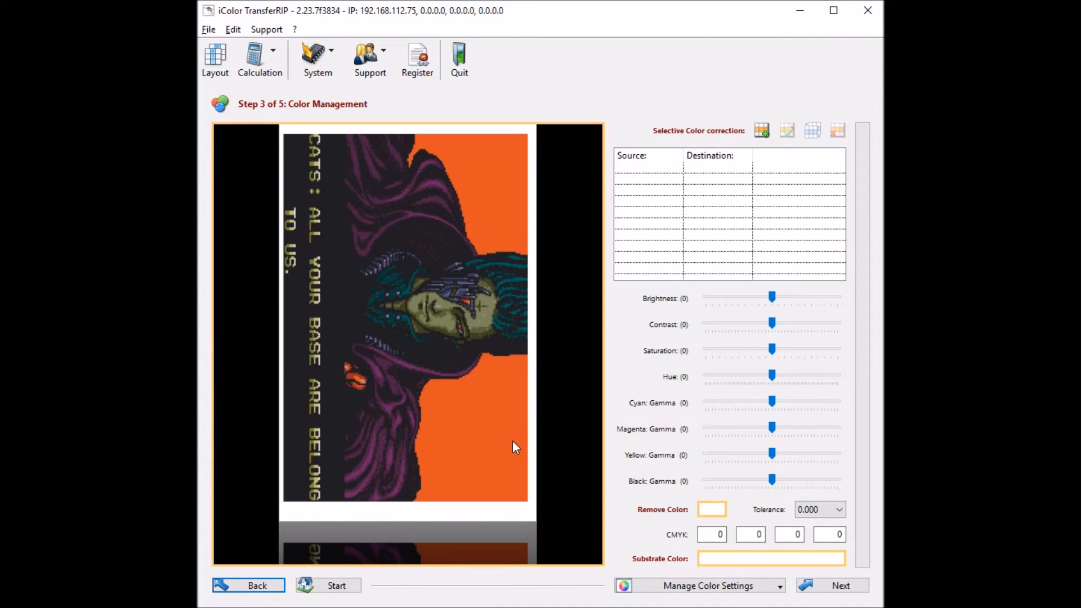
mouse_move(603, 426)
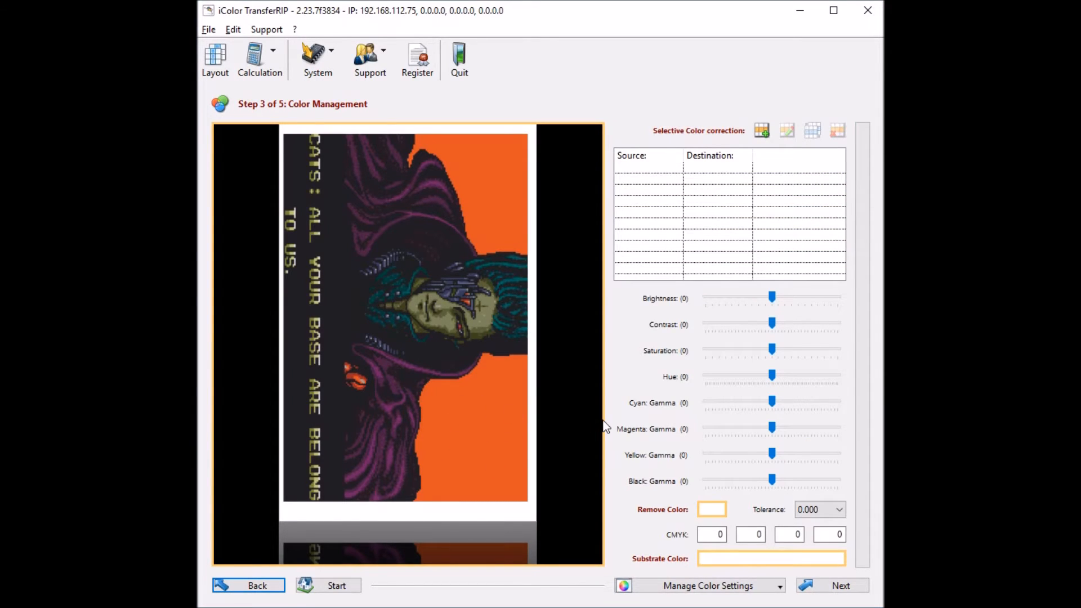
Pick the orange background as the Remove Color at 9.000 tolerance and continue.
left_click(711, 509)
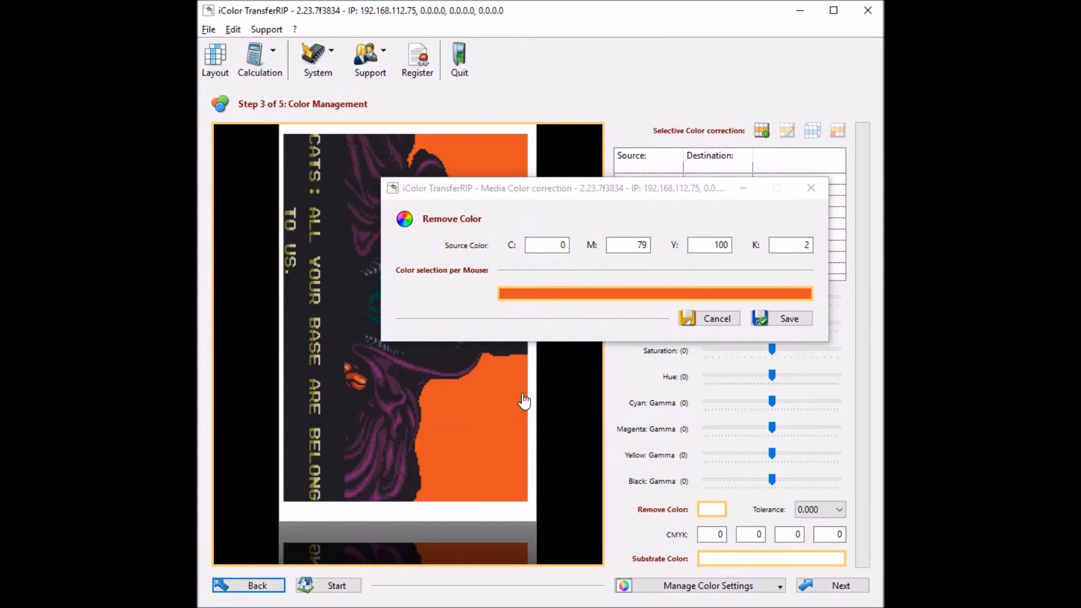
left_click(788, 318)
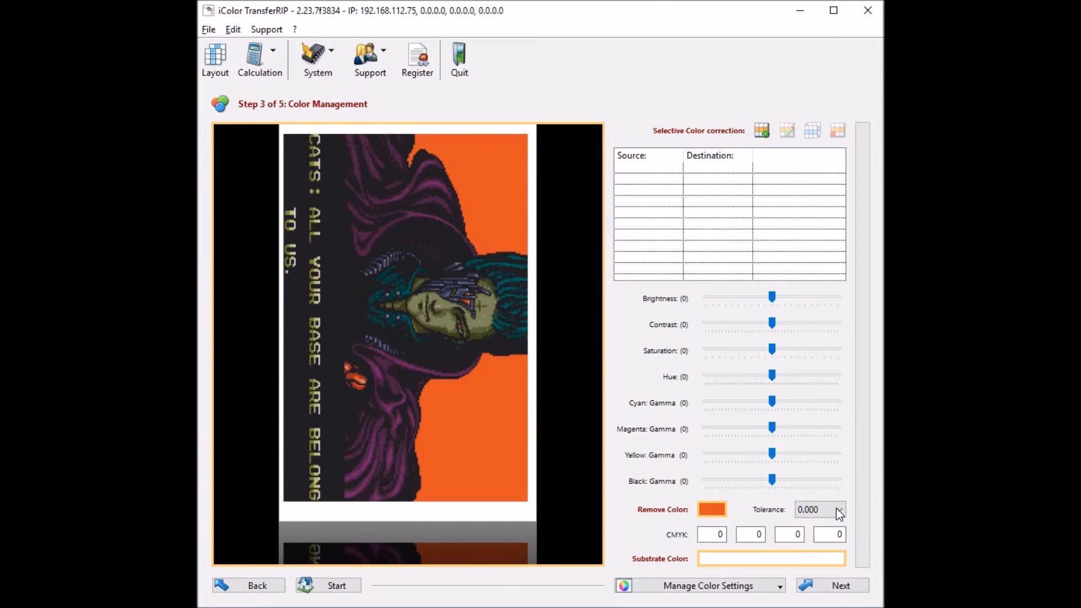
left_click(837, 509)
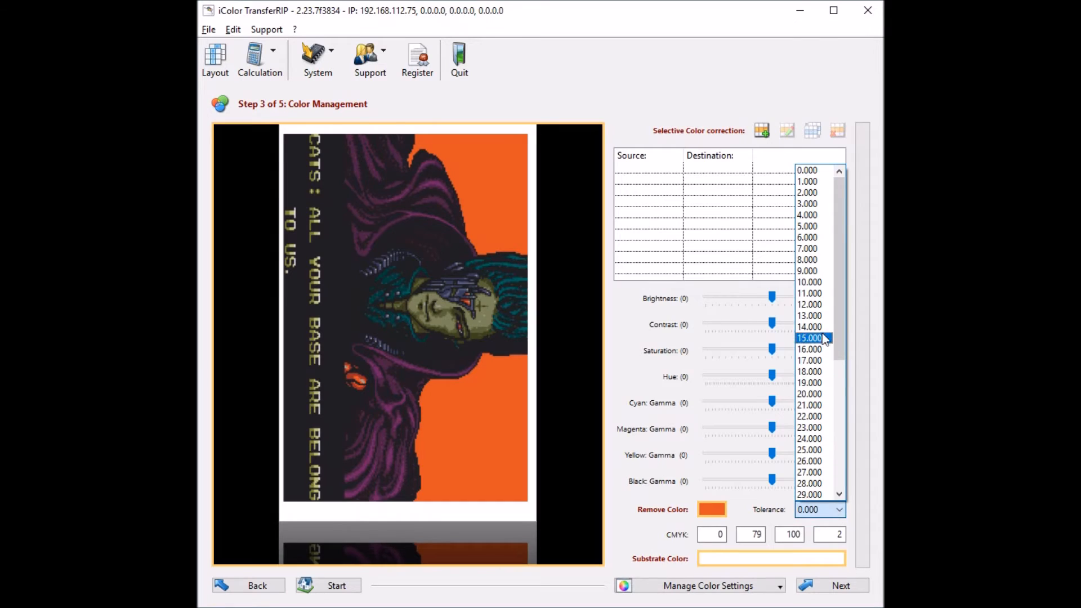
left_click(806, 270)
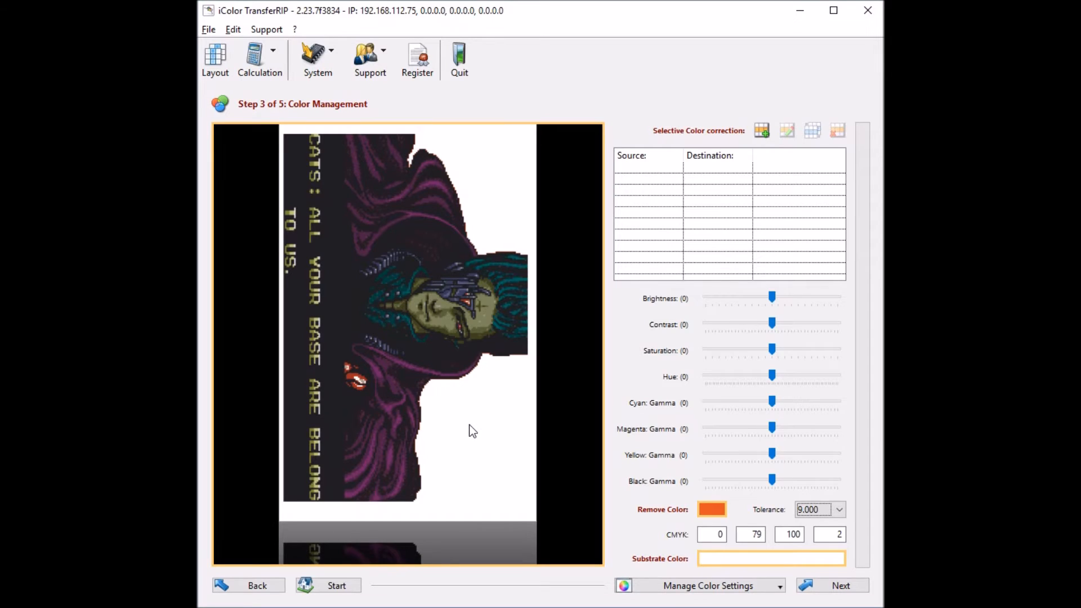
mouse_move(676, 491)
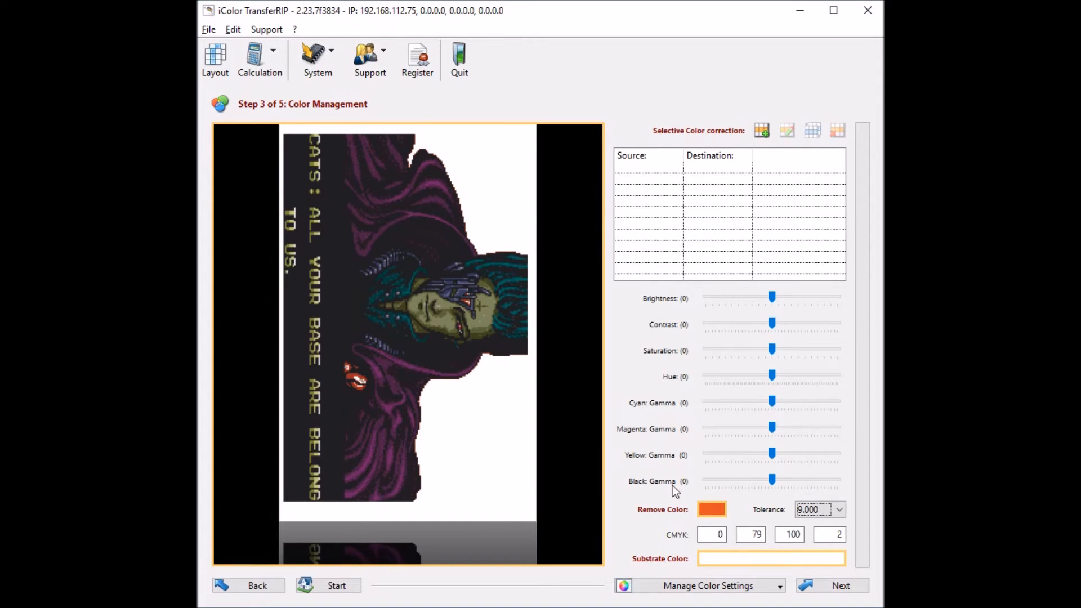
left_click(840, 585)
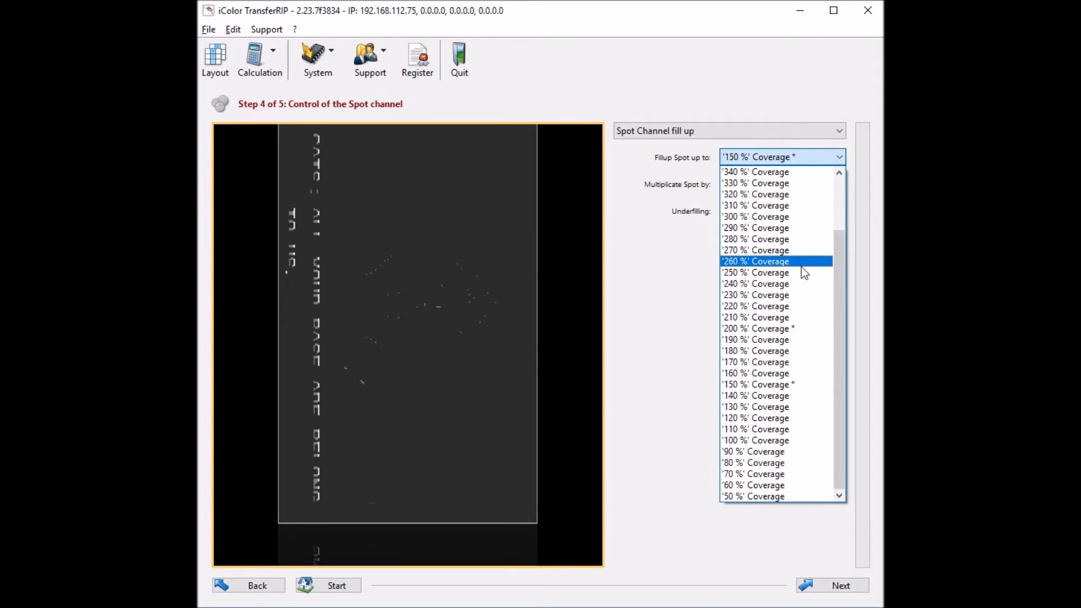
Set Fillup Spot to 250 % coverage with 2 device pixel underfilling and continue.
left_click(754, 272)
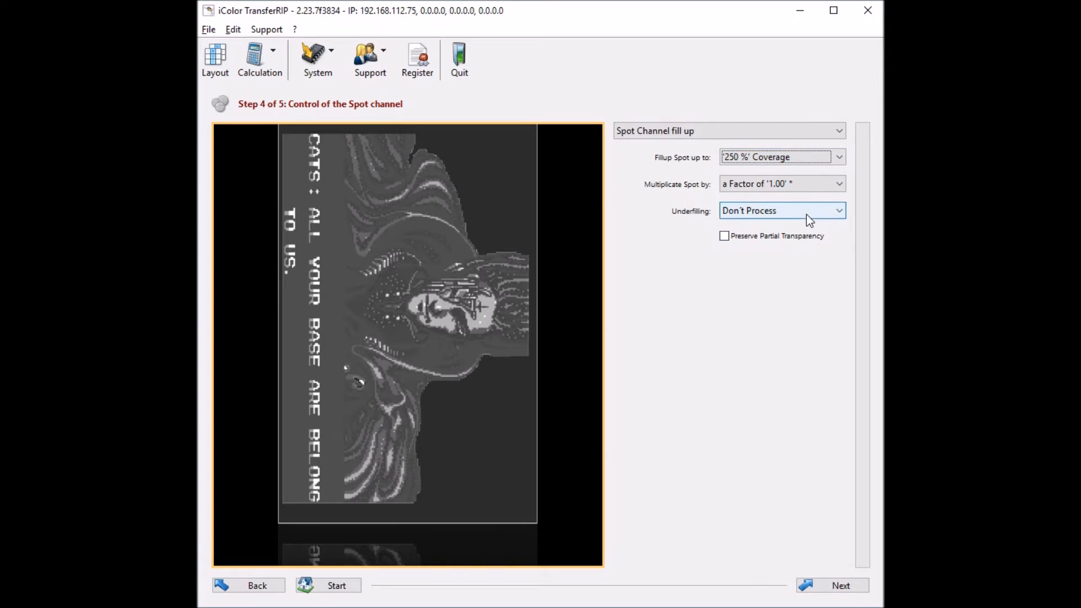
left_click(781, 210)
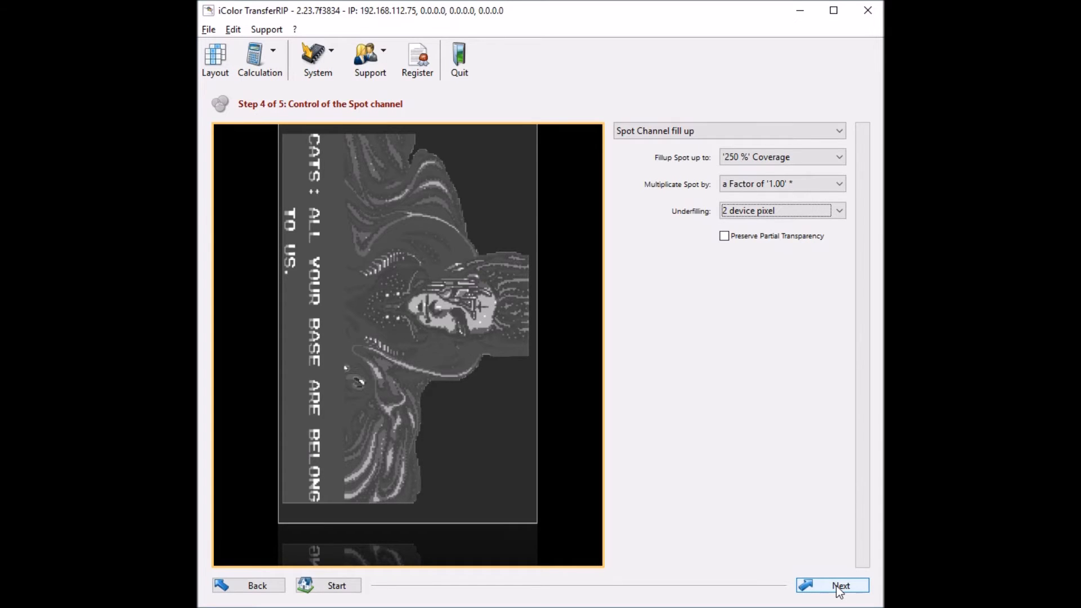
left_click(840, 585)
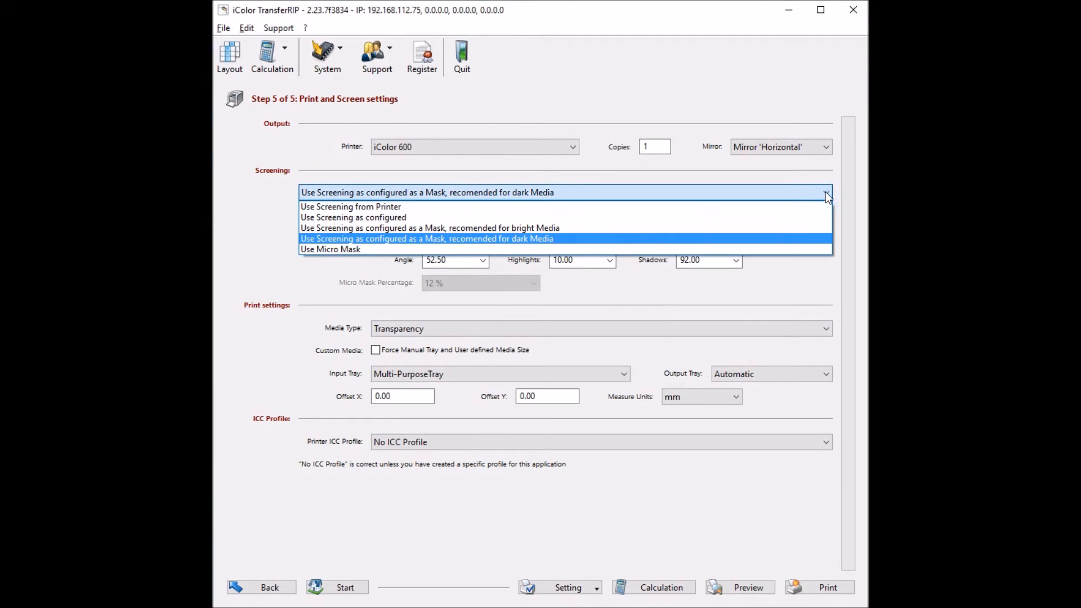
mouse_move(609, 244)
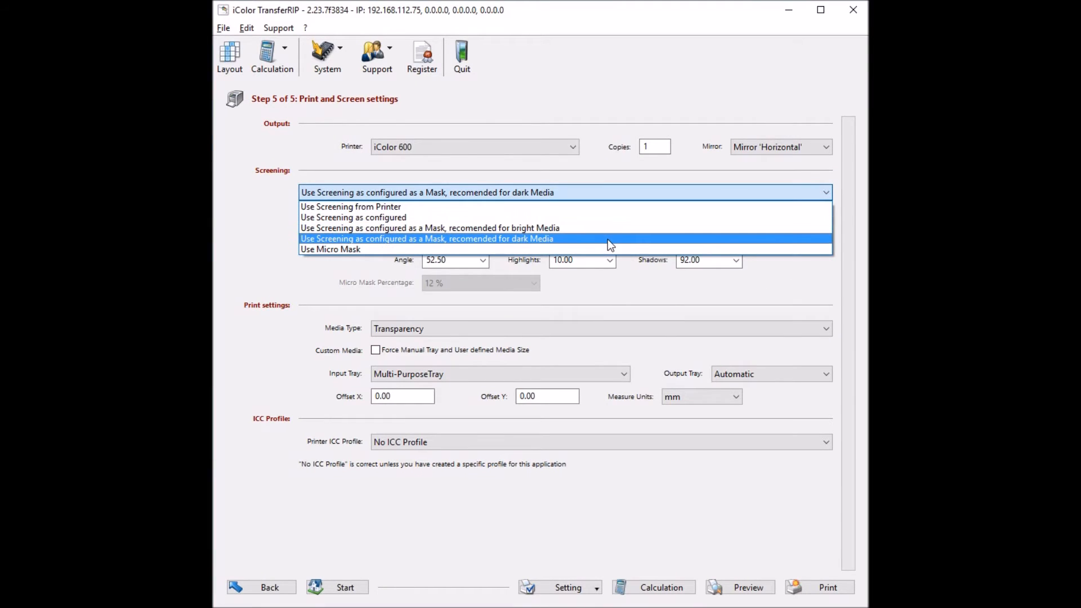
Choose 'Use Screening as configured as a Mask, recommended for dark Media' with Euclidean dot shape.
left_click(426, 239)
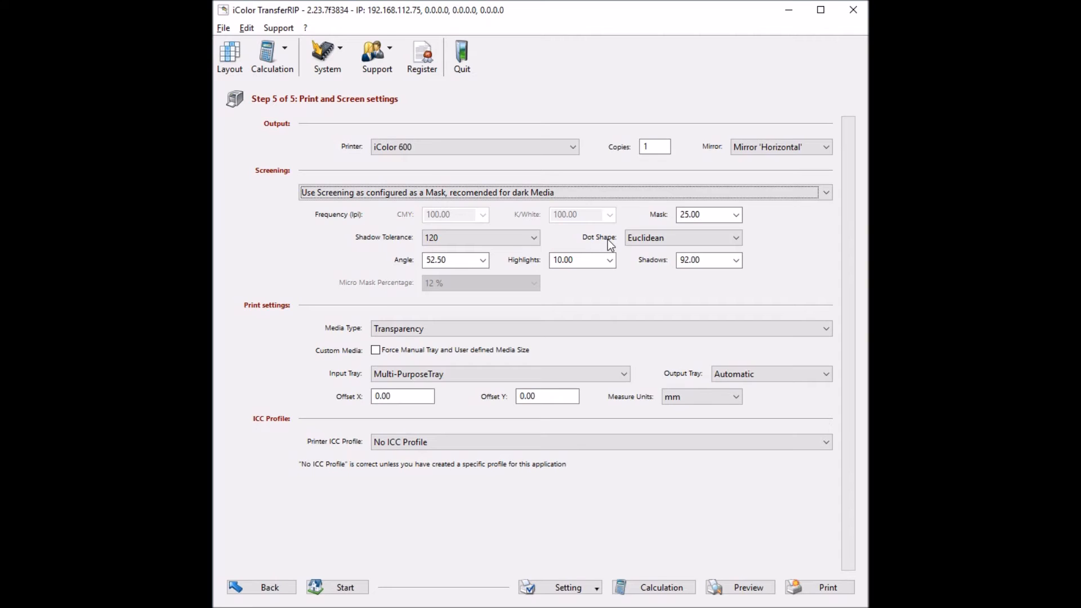
left_click(736, 238)
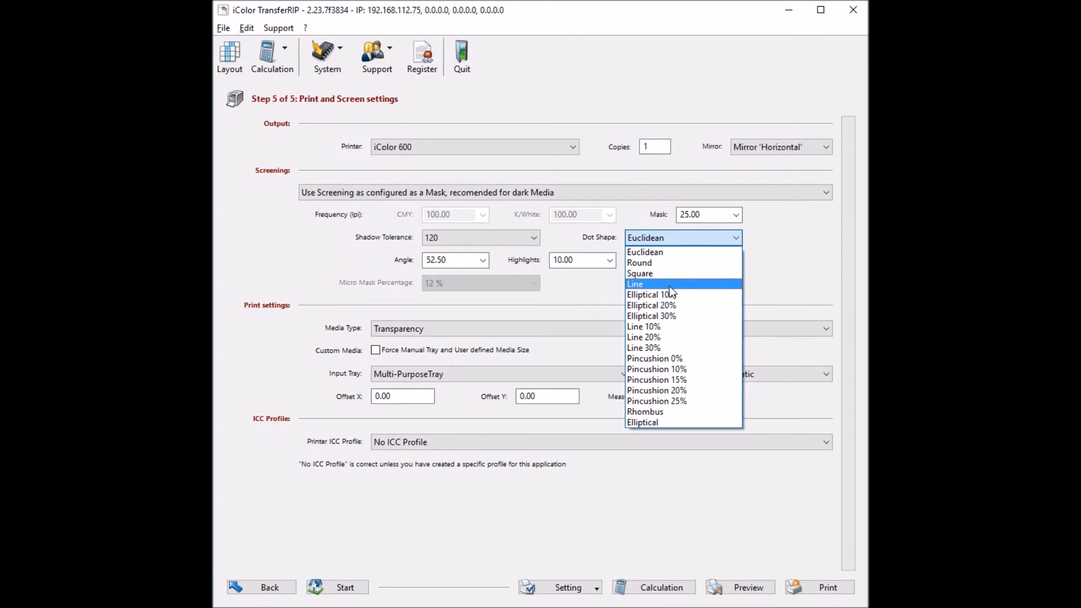
mouse_move(668, 251)
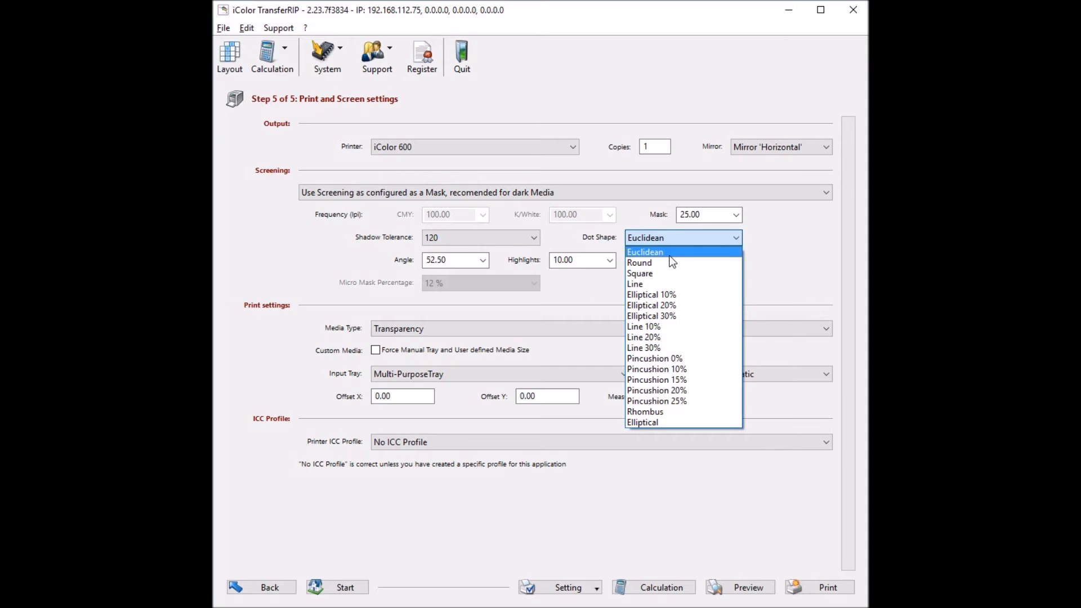
left_click(644, 251)
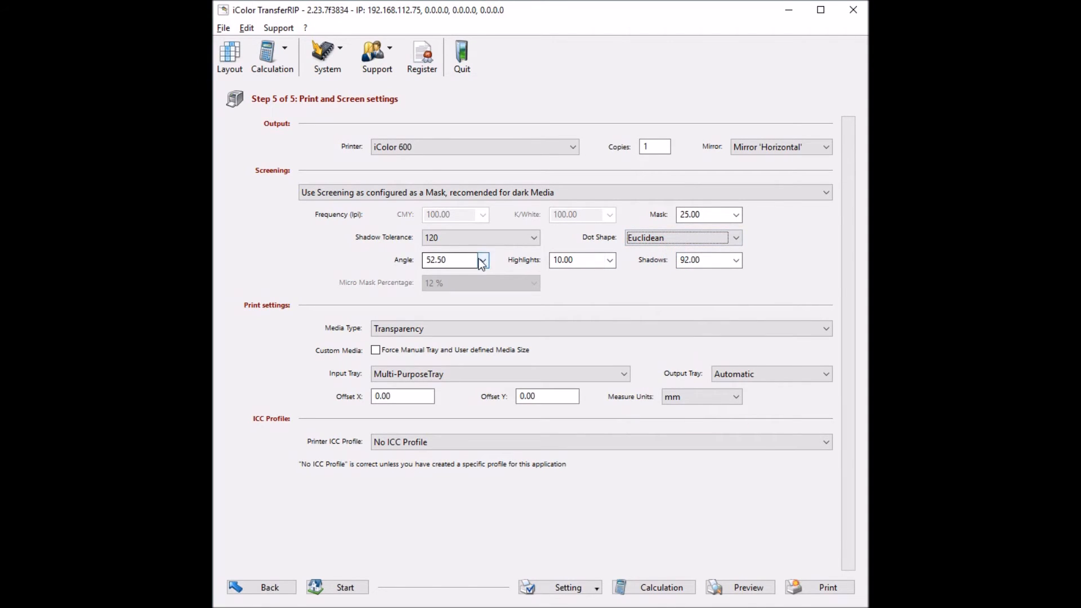
left_click(483, 260)
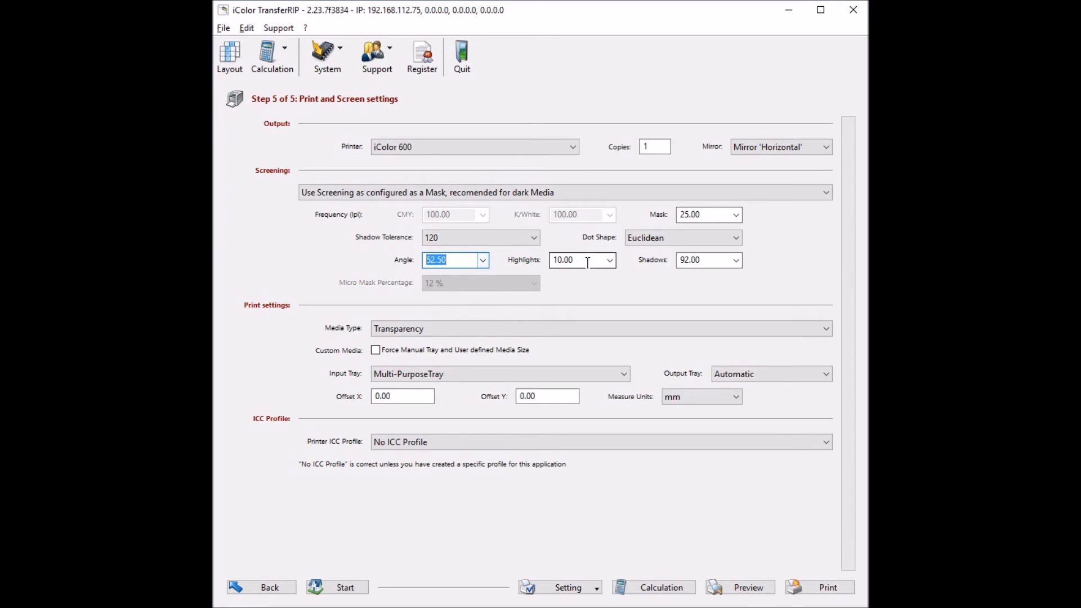
left_click(608, 260)
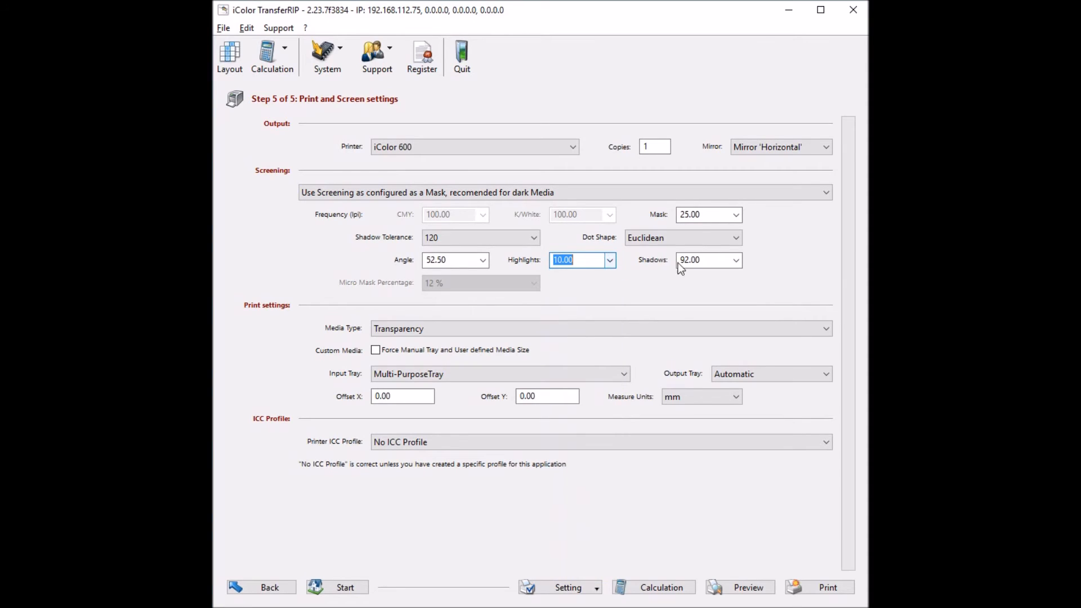
left_click(735, 260)
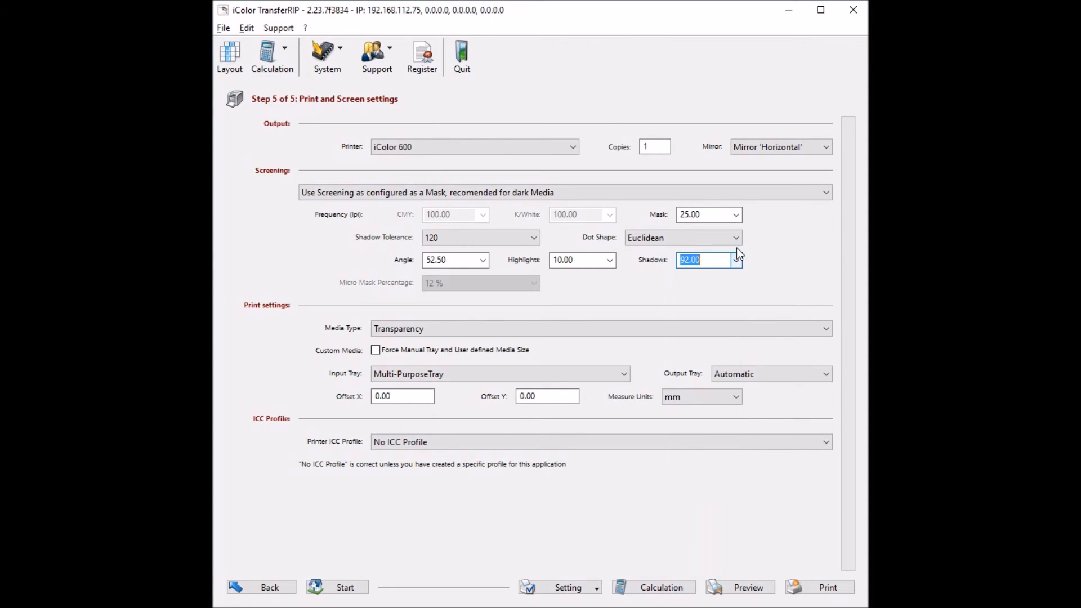
left_click(735, 213)
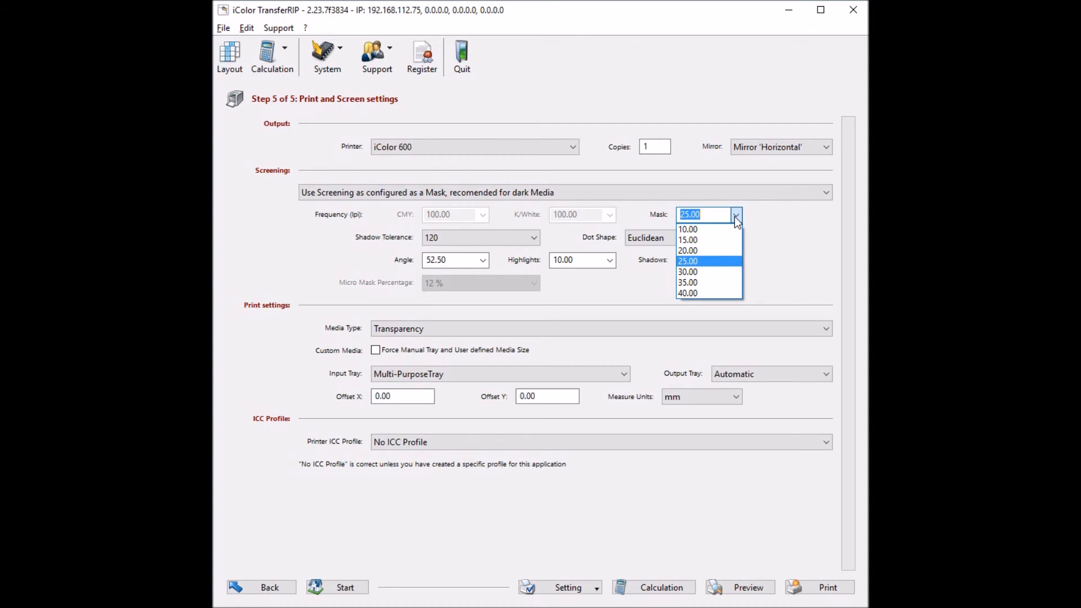
left_click(735, 214)
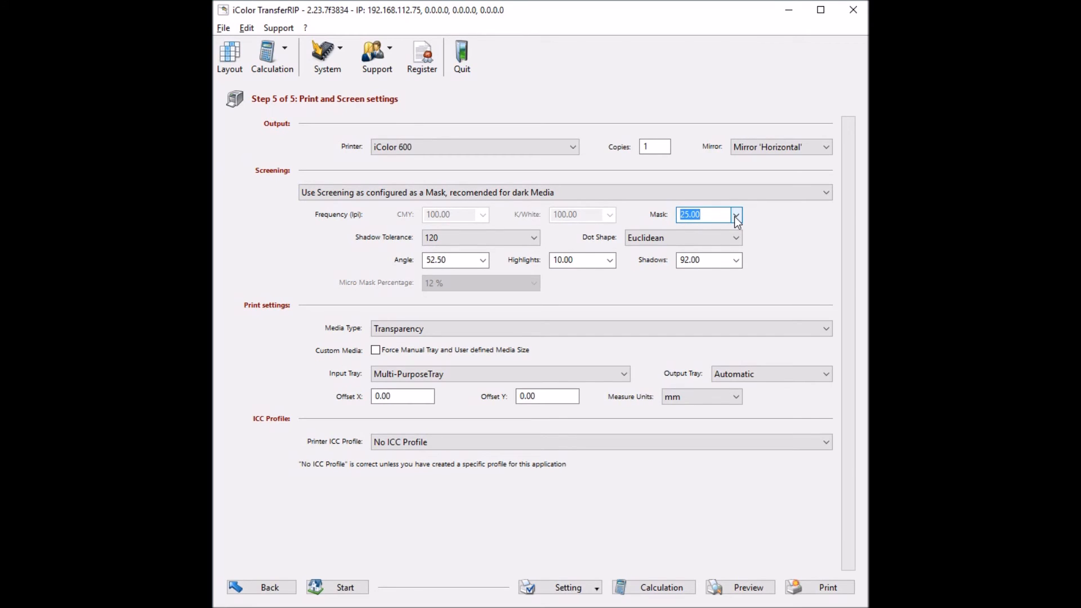
left_click(481, 237)
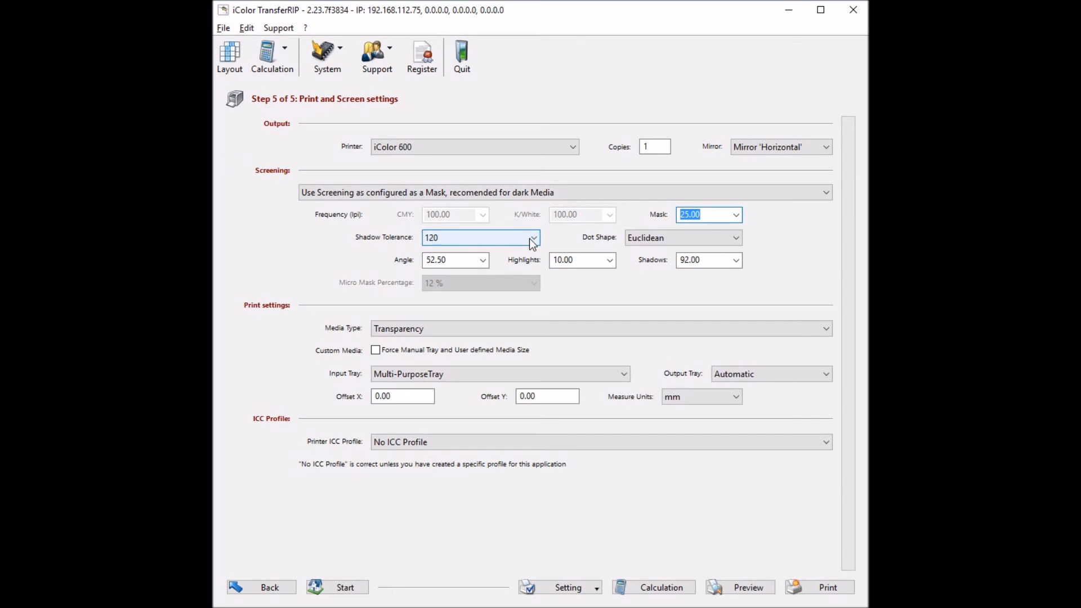
left_click(533, 238)
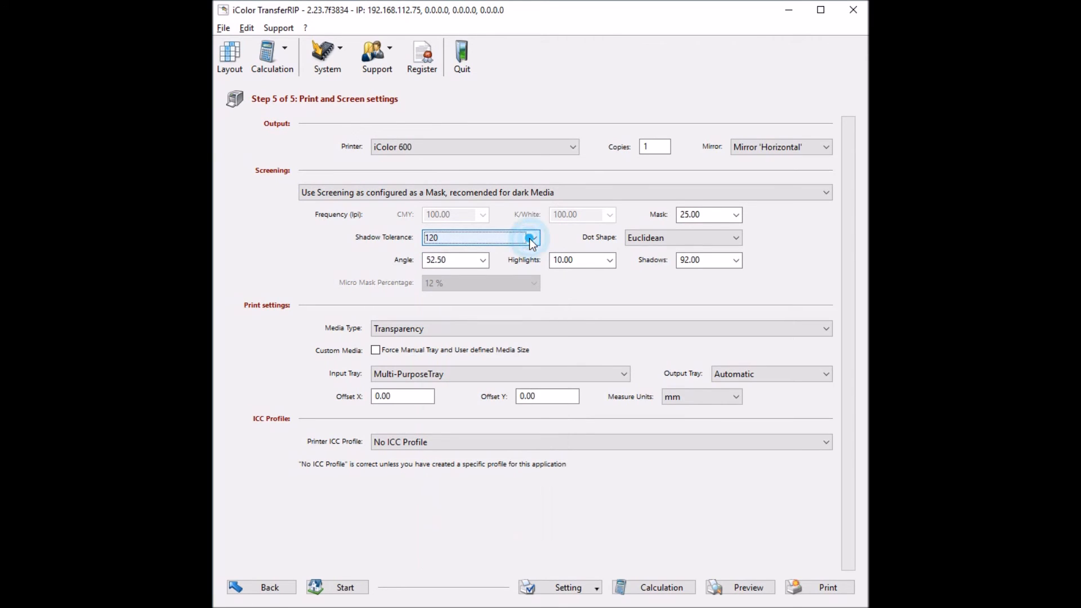
left_click(740, 587)
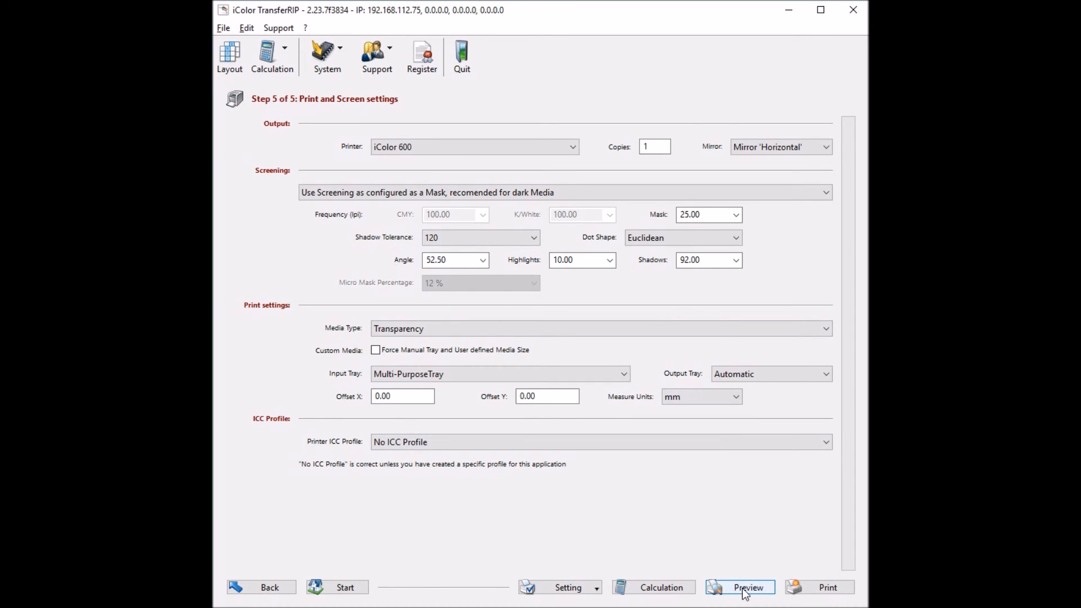
left_click(739, 586)
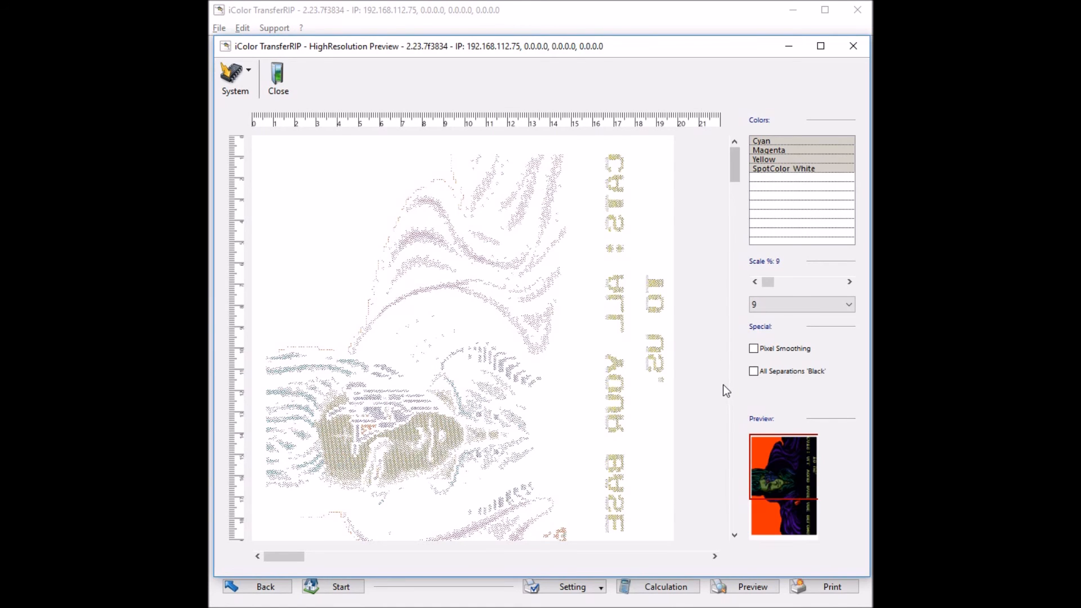
mouse_move(328, 408)
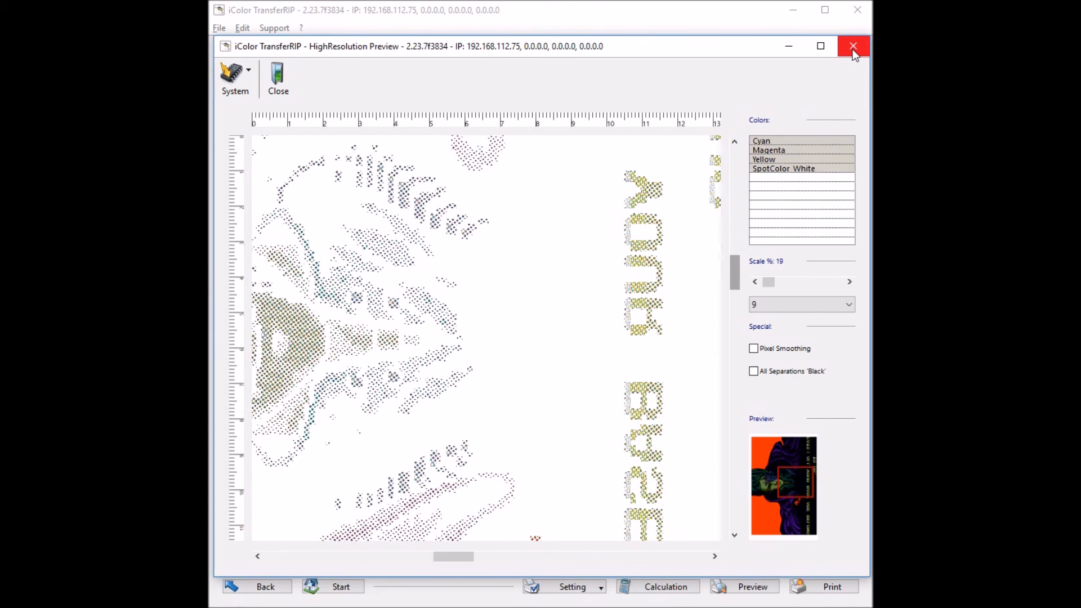
left_click(853, 46)
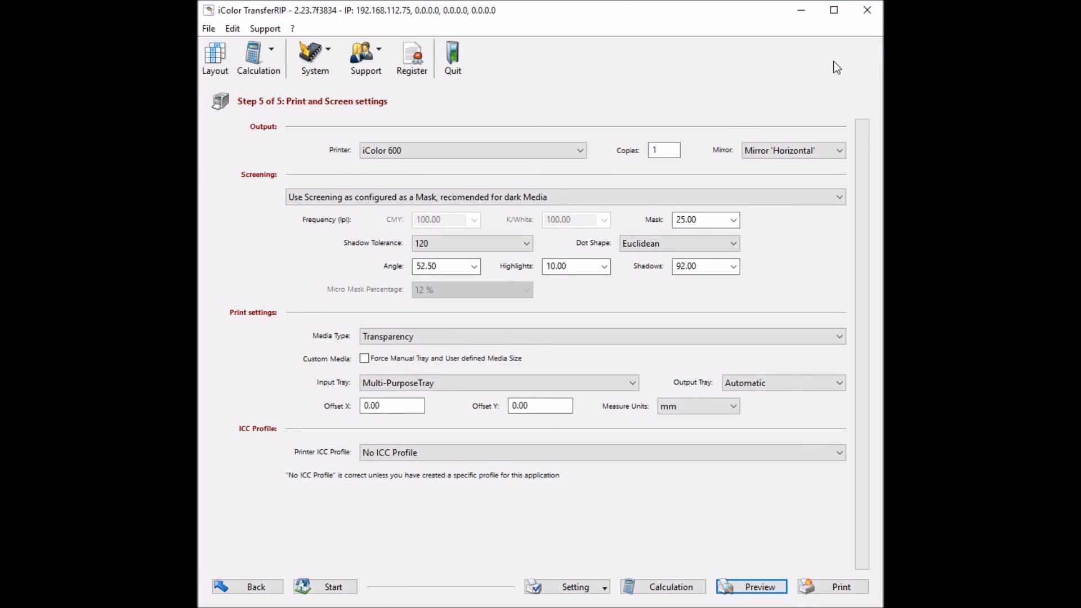
Force Manual Tray and User defined Media Size, then send the job to the printer.
left_click(364, 358)
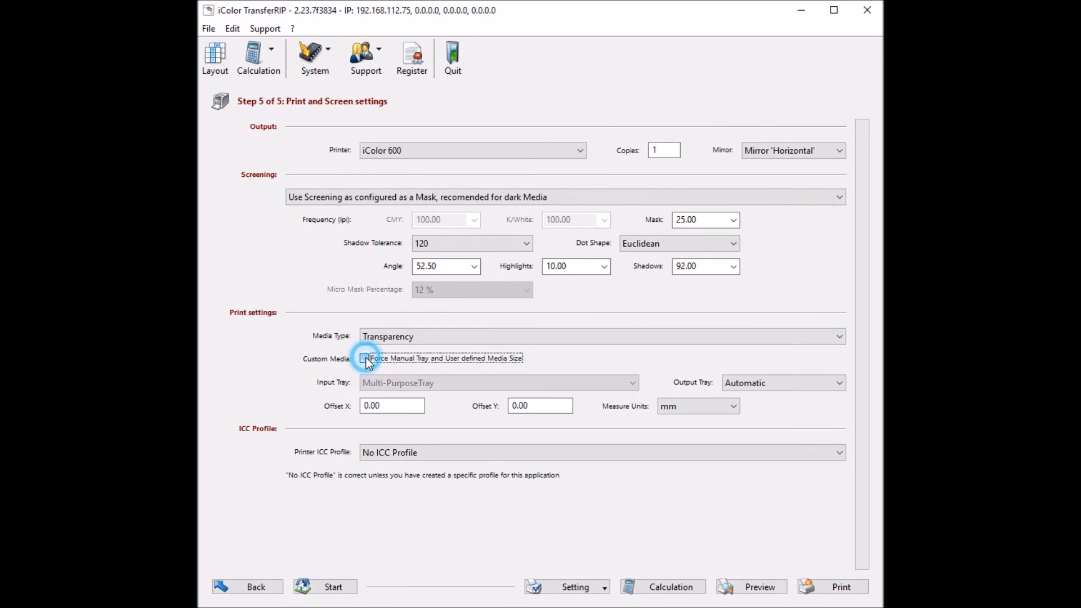
left_click(365, 358)
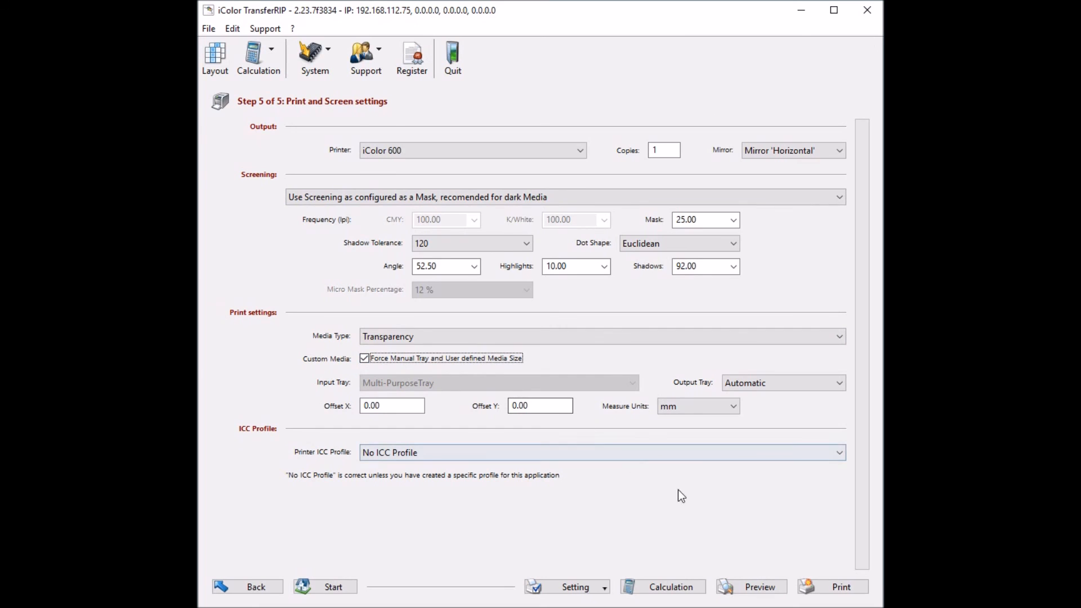
left_click(839, 586)
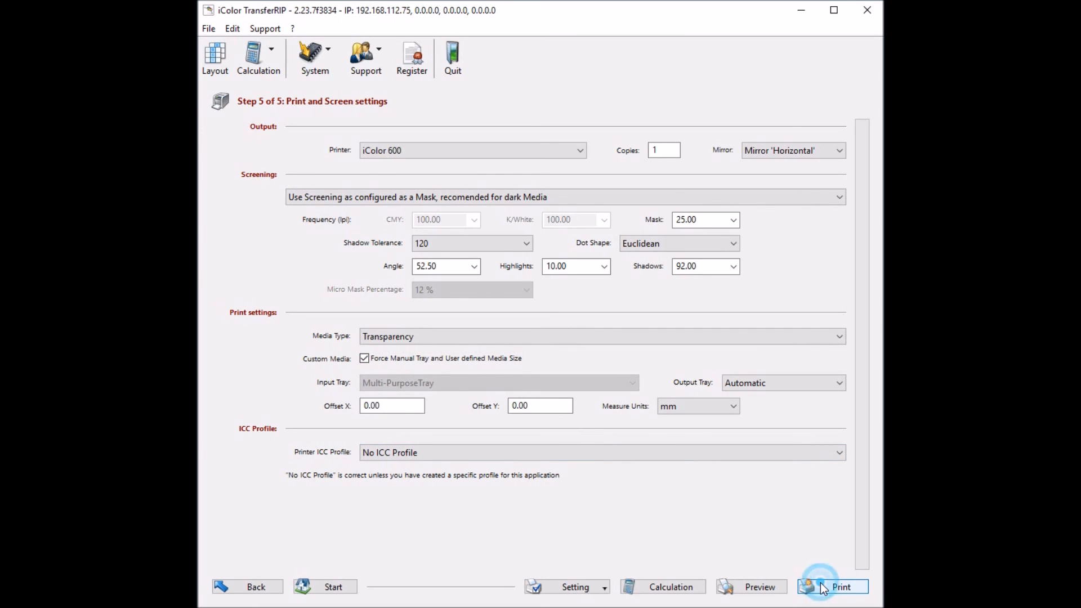